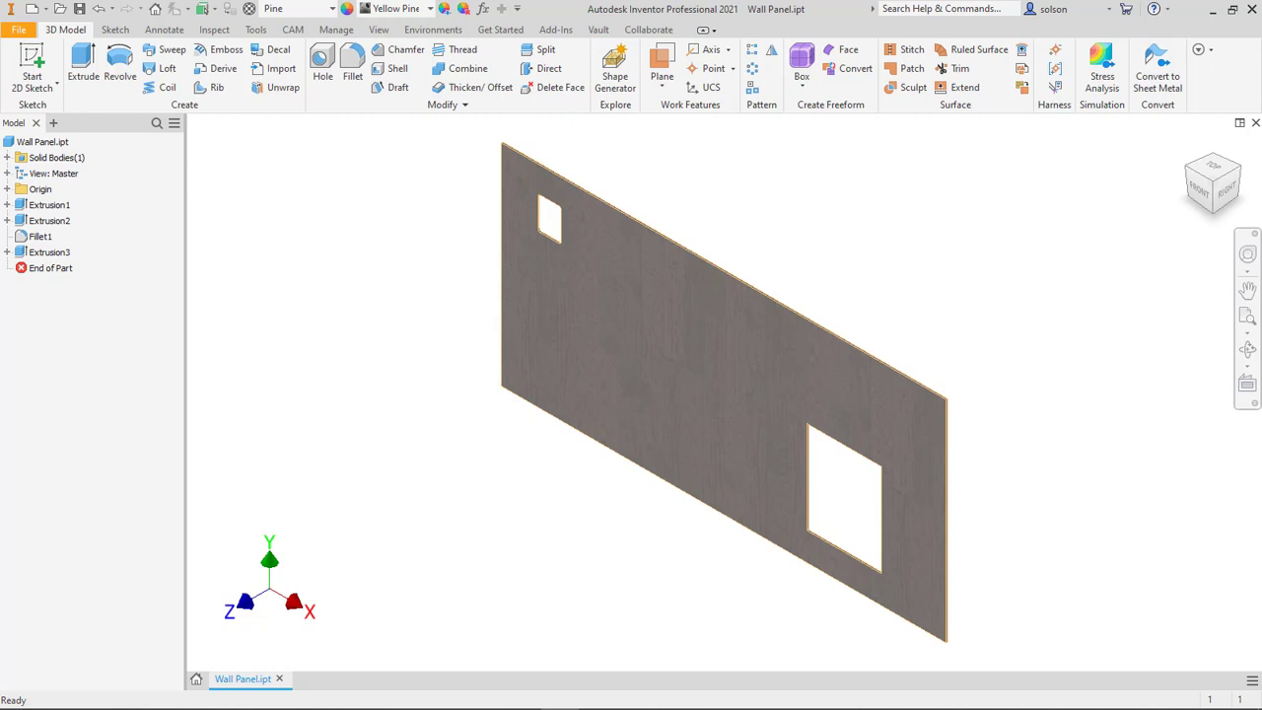
{"action": "mouse_move", "coordinate": [445, 268]}
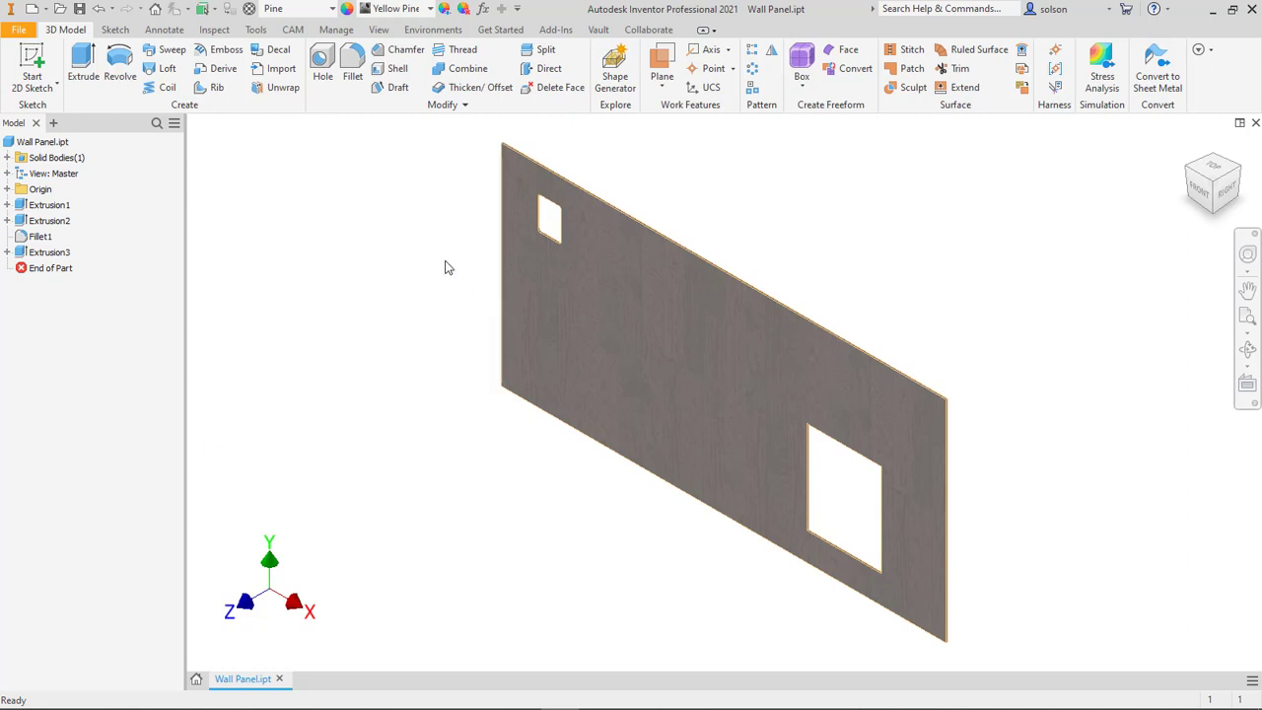
{"action": "mouse_move", "coordinate": [423, 260]}
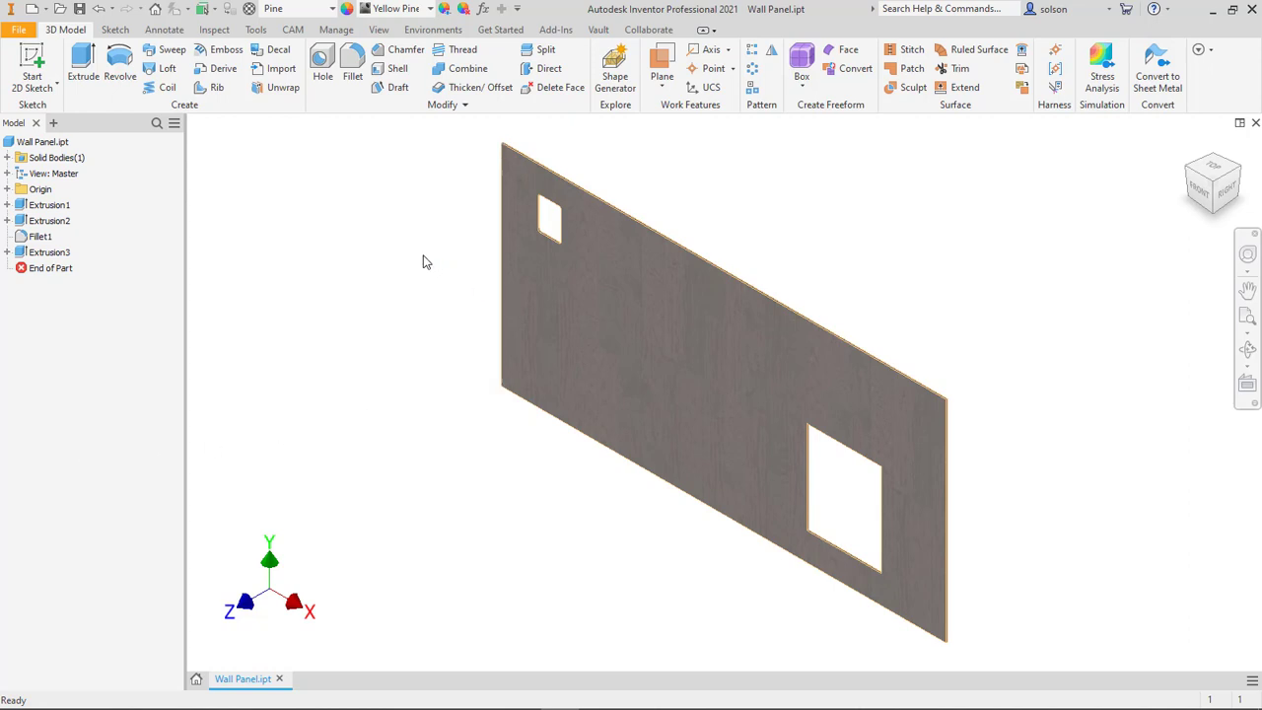
{"action": "mouse_move", "coordinate": [410, 274]}
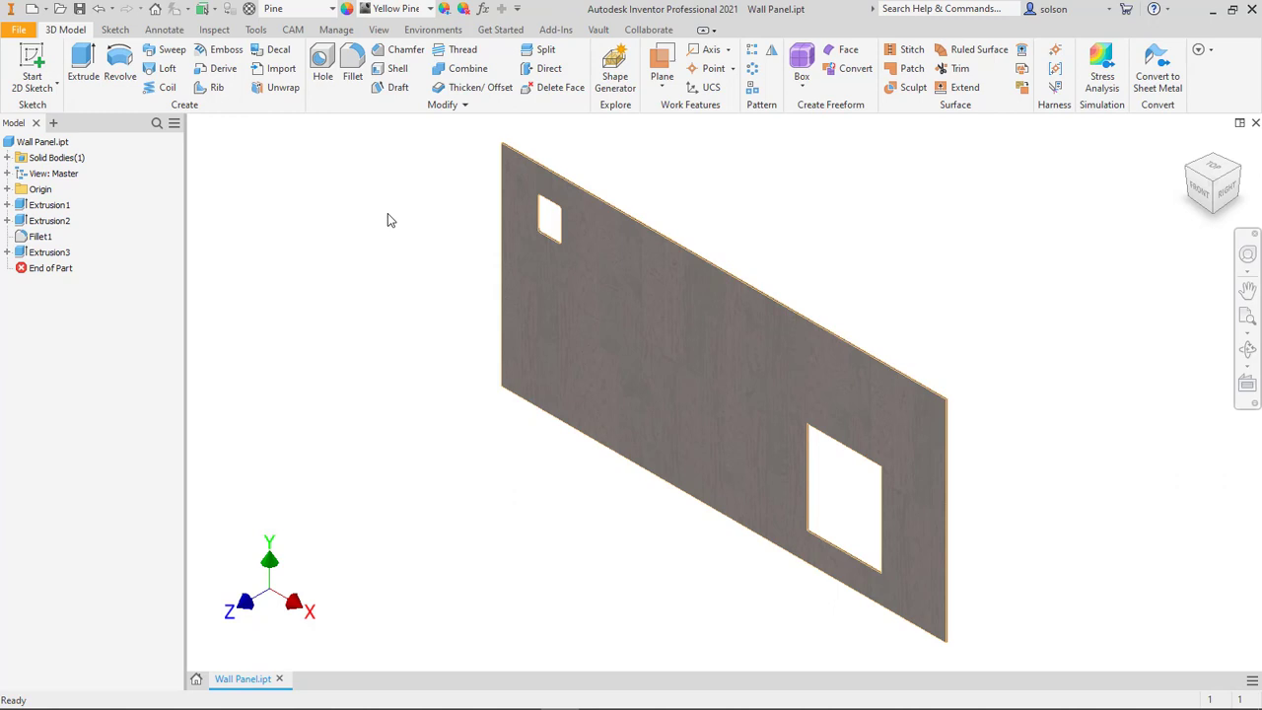
{"action": "mouse_move", "coordinate": [401, 205]}
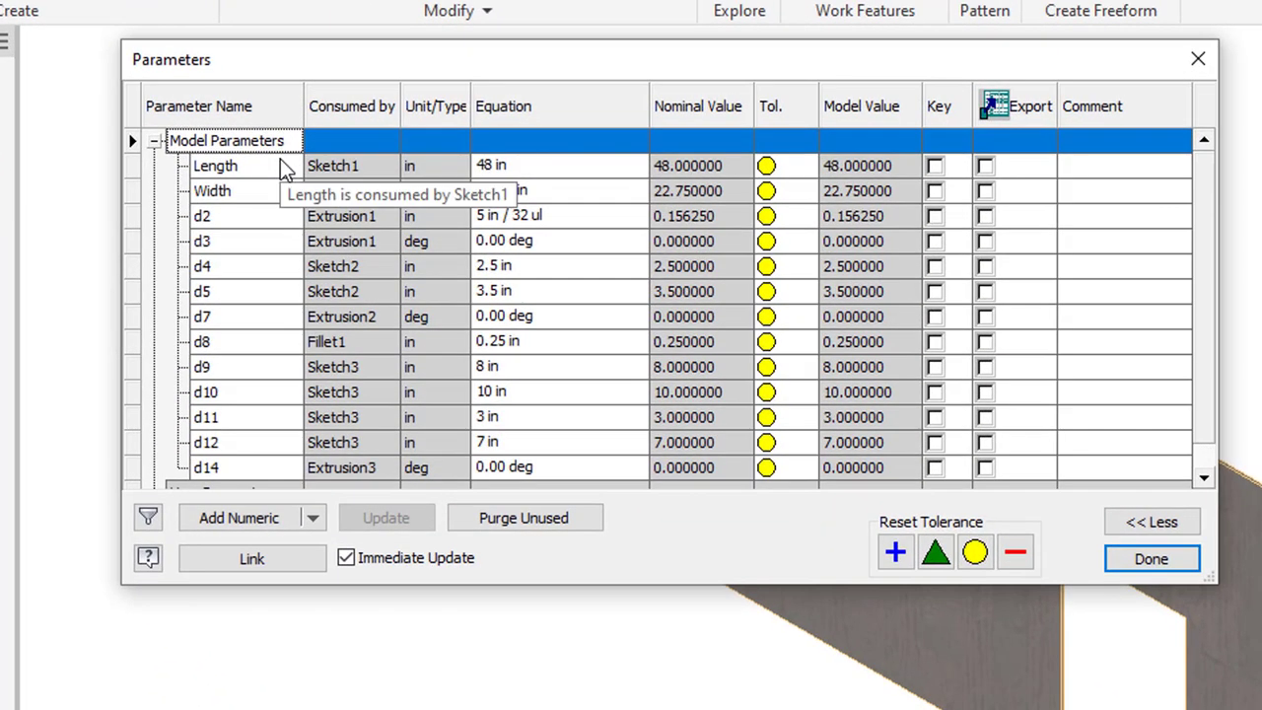
{"action": "mouse_move", "coordinate": [276, 197]}
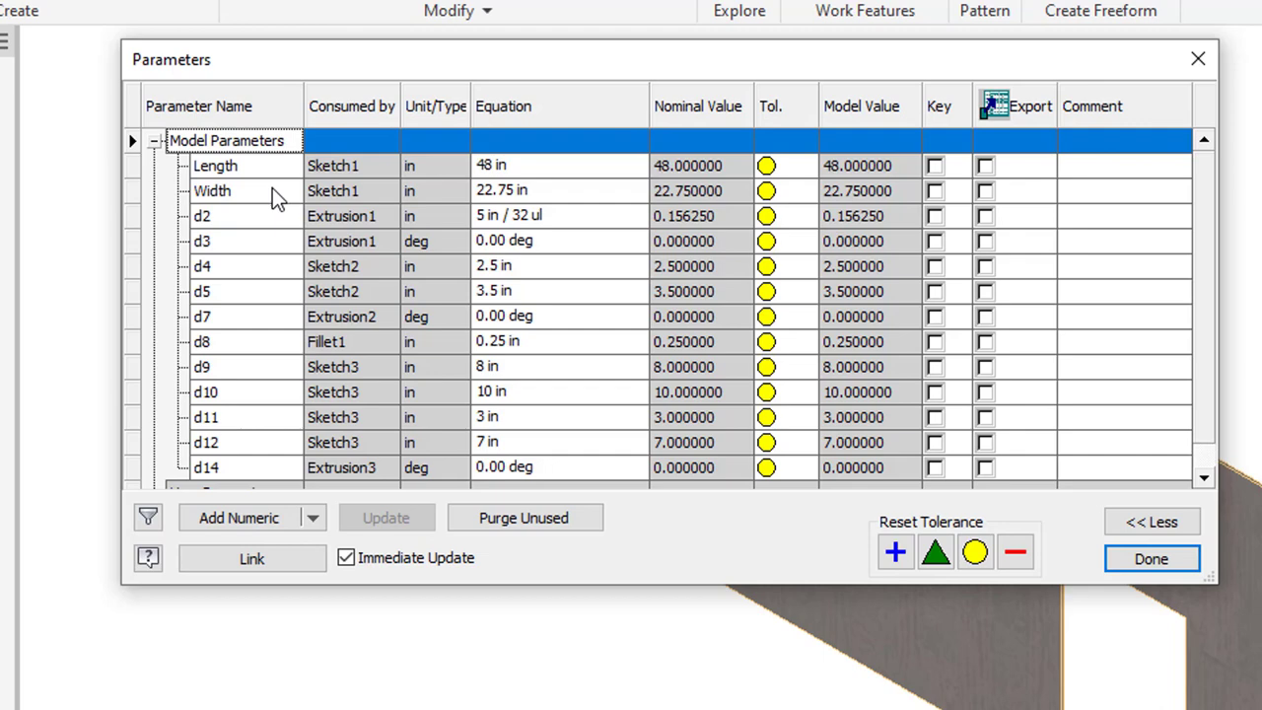
{"action": "mouse_move", "coordinate": [256, 221]}
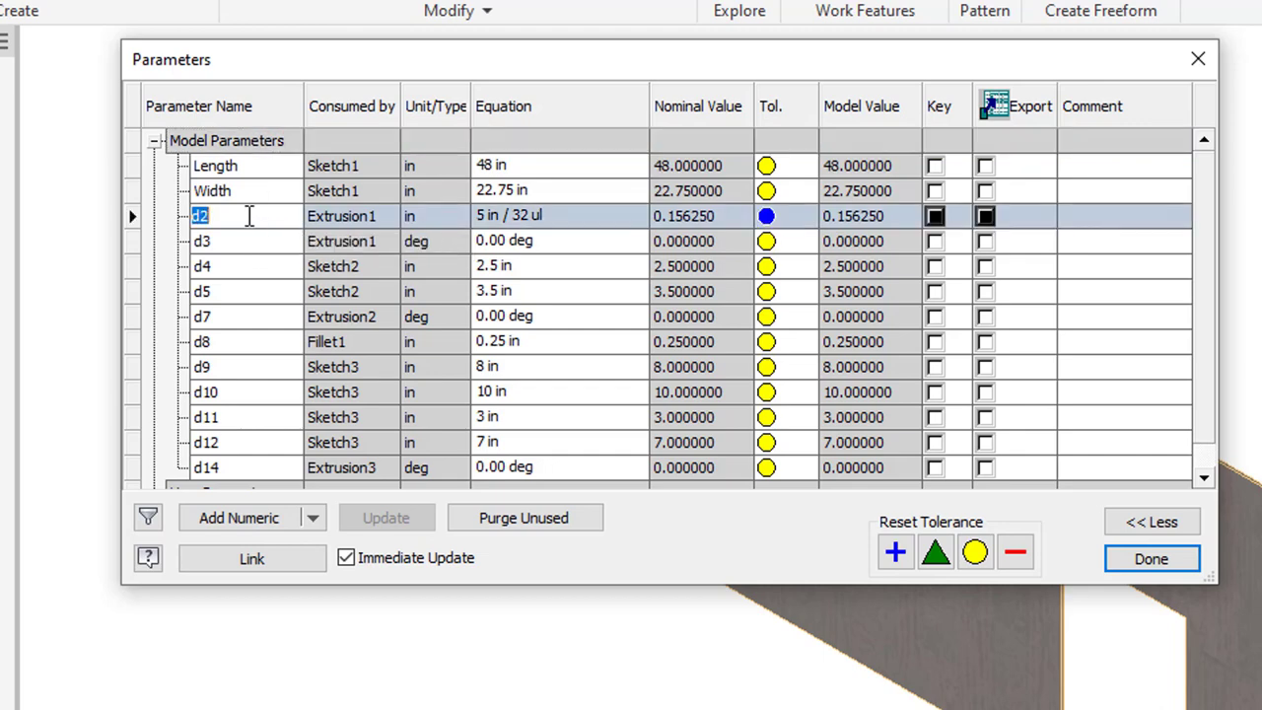
- Name the thickness parameter THK and mark Width and THK for export as custom properties
{"action": "type", "text": "THK"}
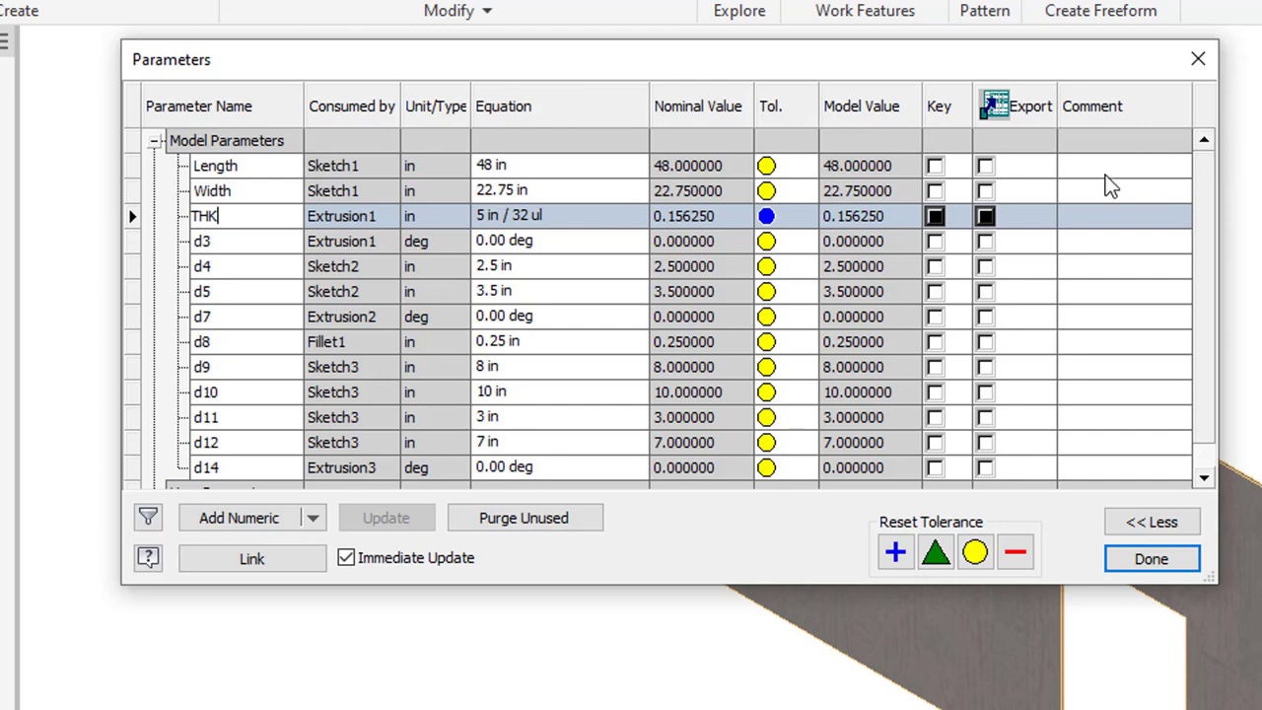
{"action": "left_click", "coordinate": [985, 190]}
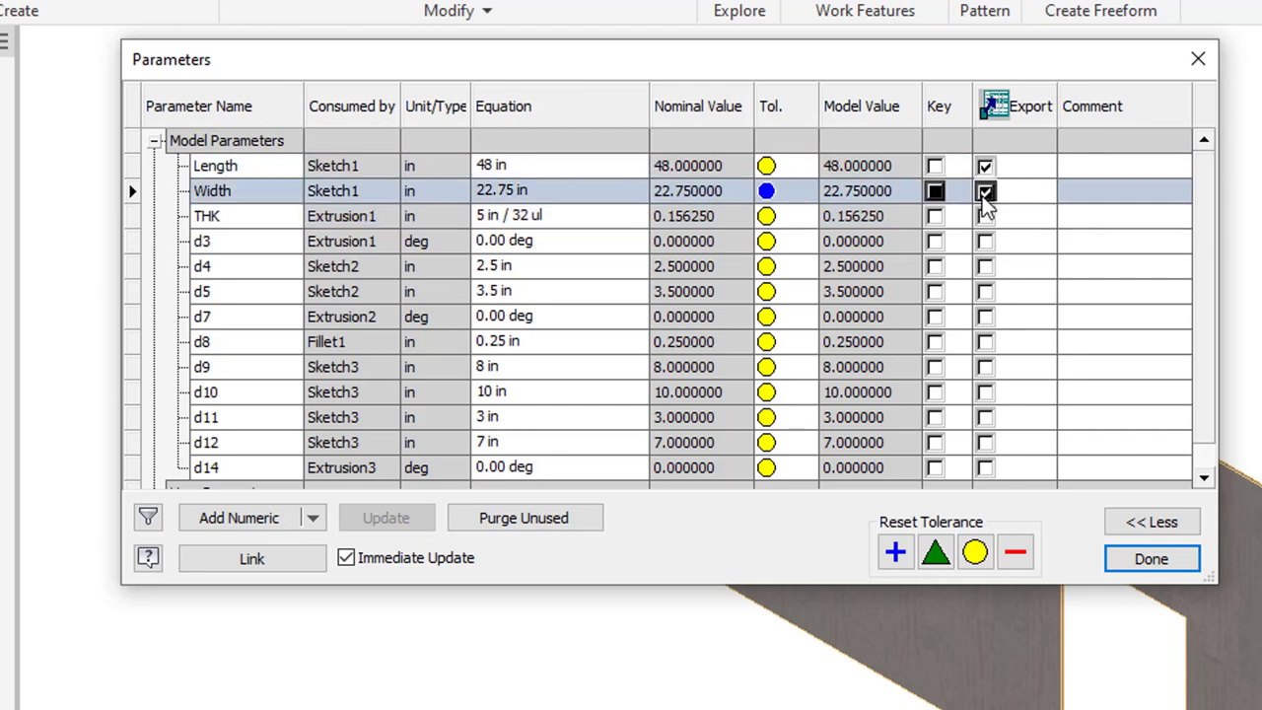
{"action": "left_click", "coordinate": [986, 215]}
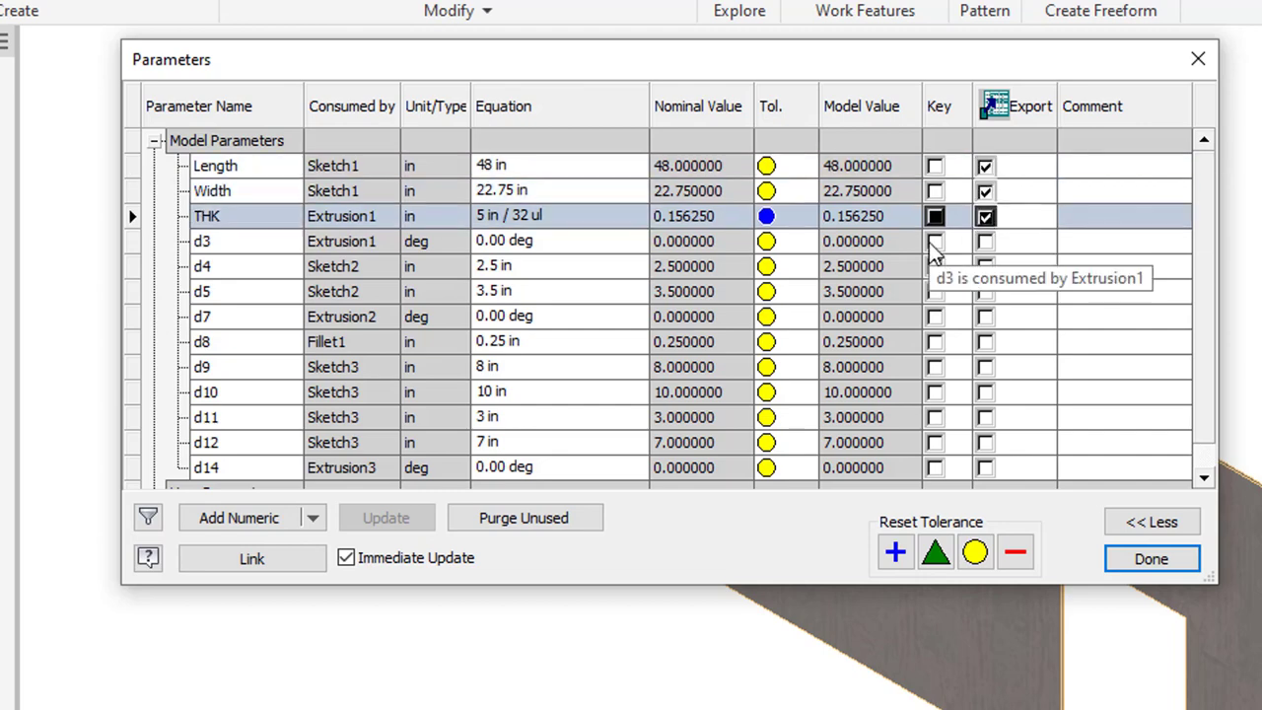
{"action": "mouse_move", "coordinate": [986, 166]}
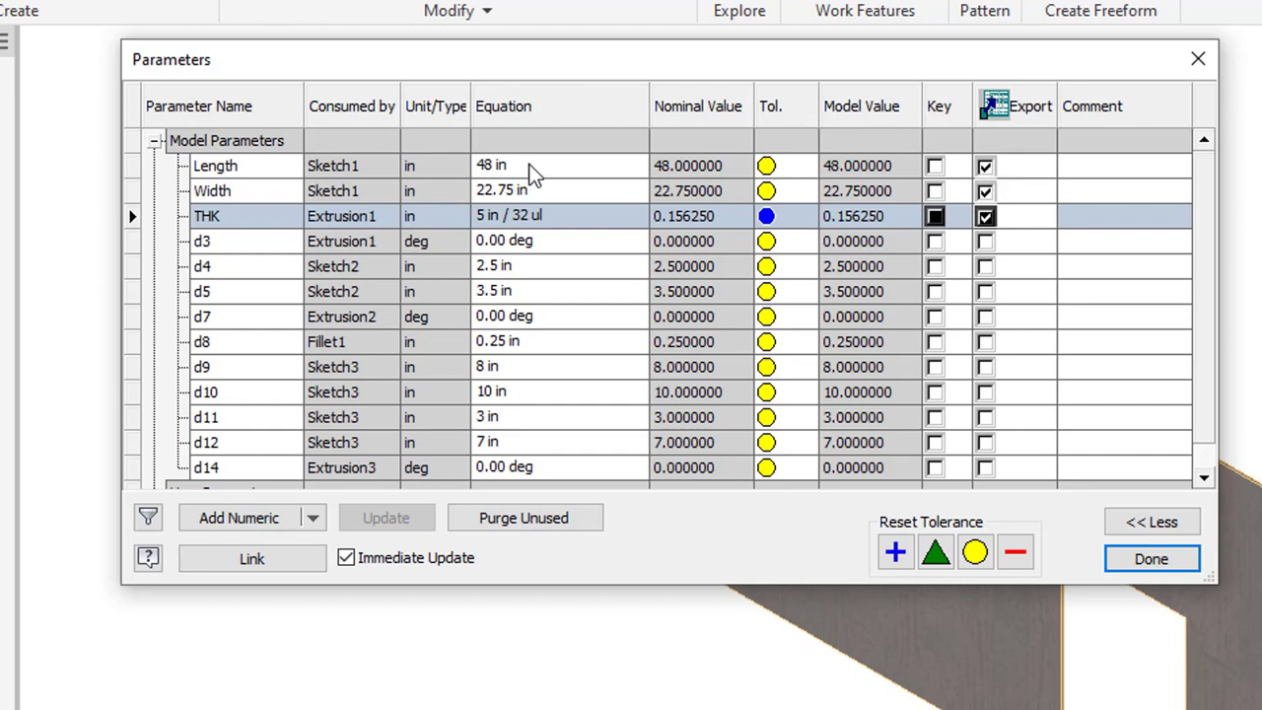
- Give Length a Fractional custom property format at 1/32 precision, applied to comparable parameters
{"action": "right_click", "coordinate": [533, 166]}
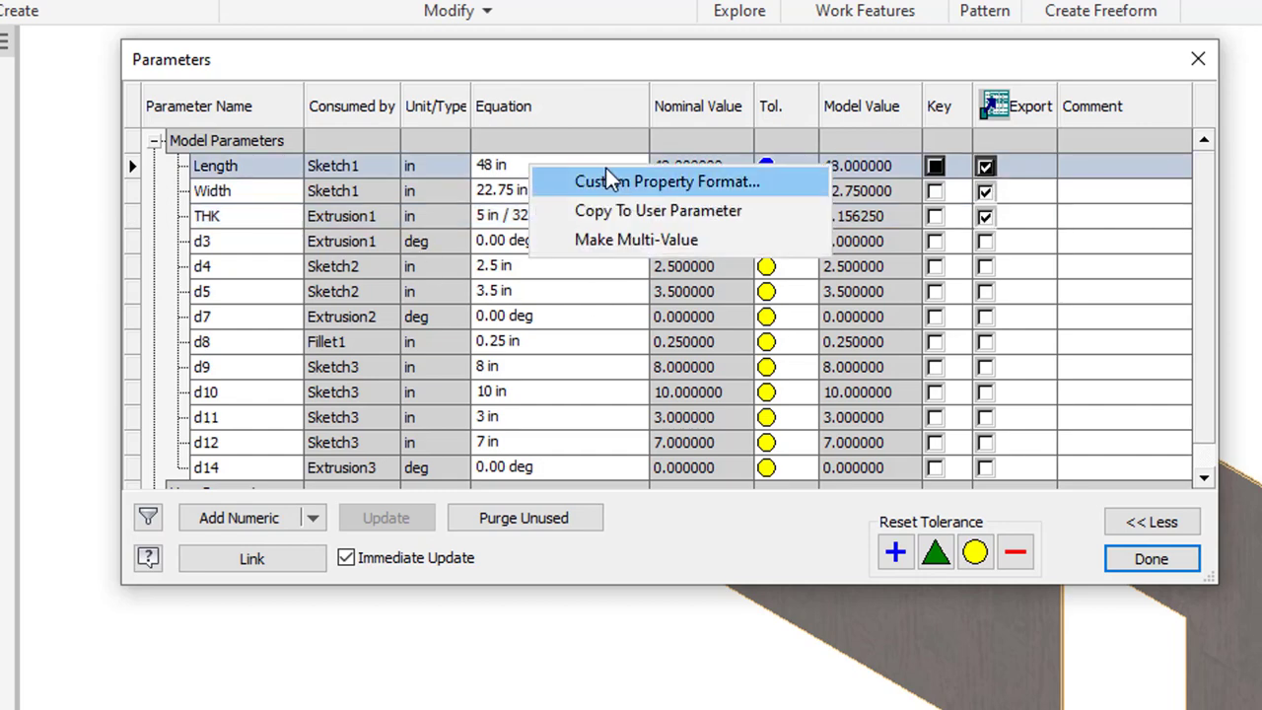
{"action": "left_click", "coordinate": [666, 182]}
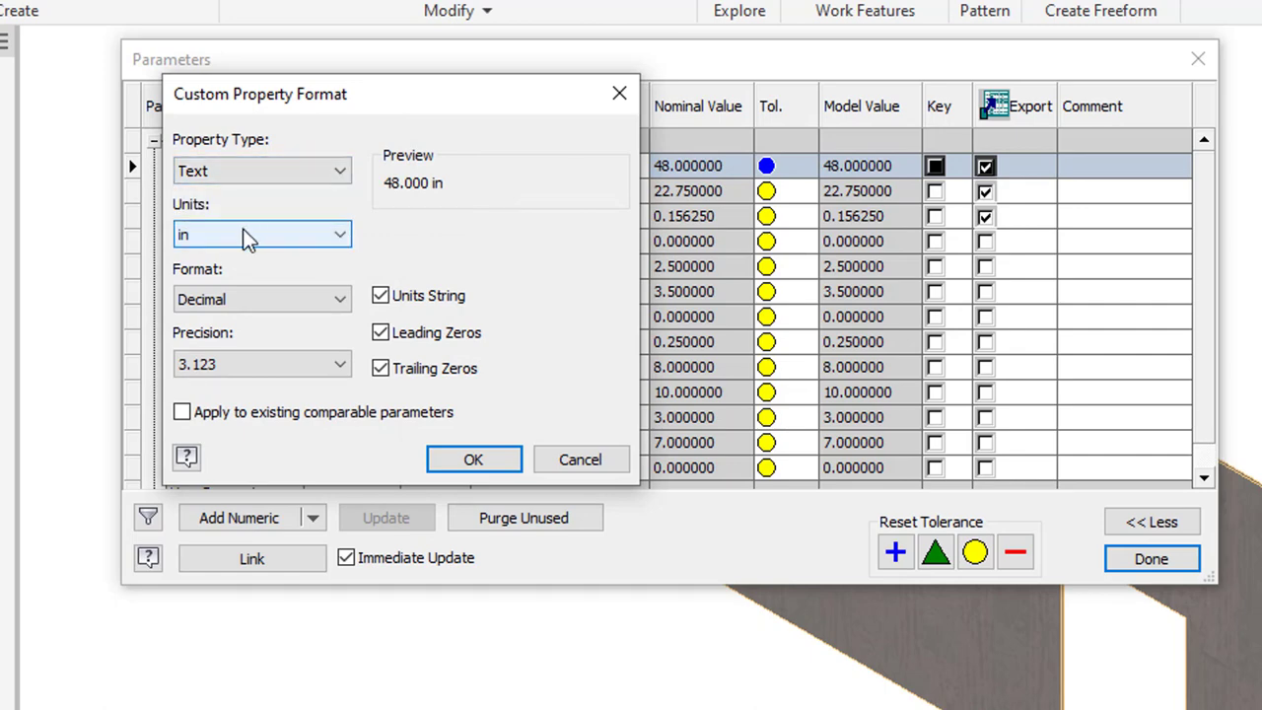
{"action": "mouse_move", "coordinate": [247, 299]}
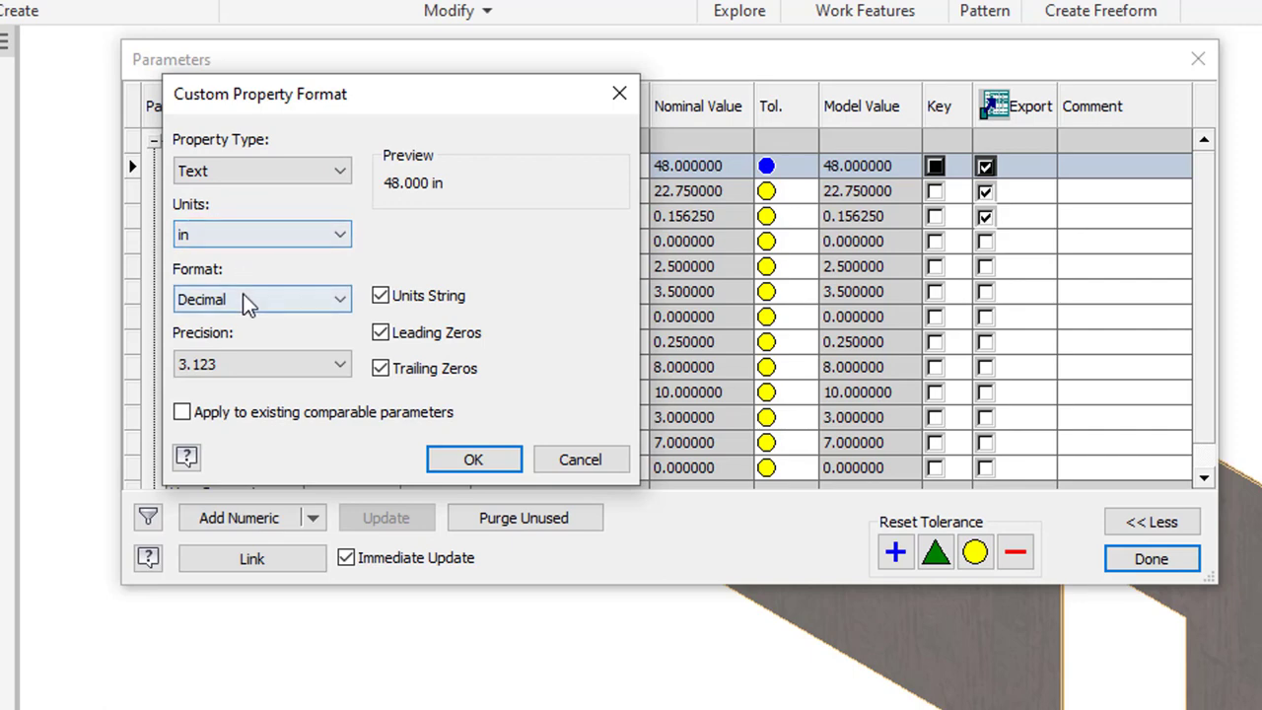
{"action": "left_click", "coordinate": [260, 299]}
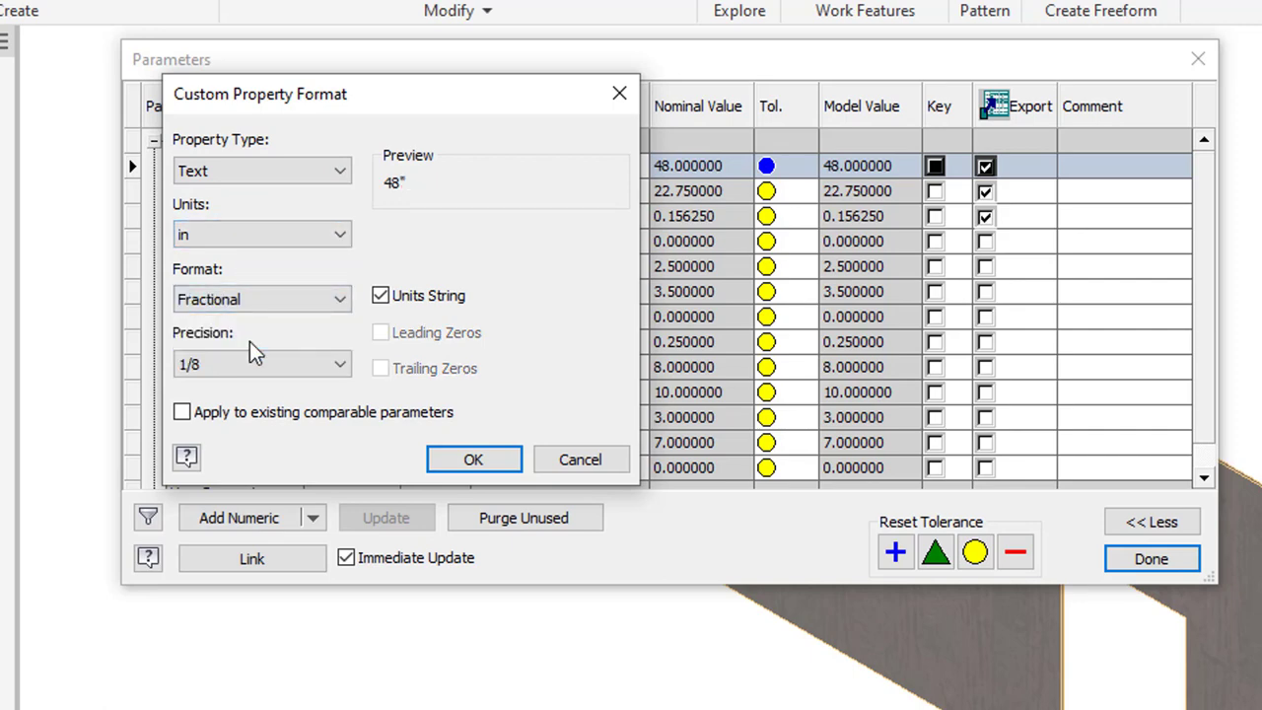
{"action": "mouse_move", "coordinate": [402, 311]}
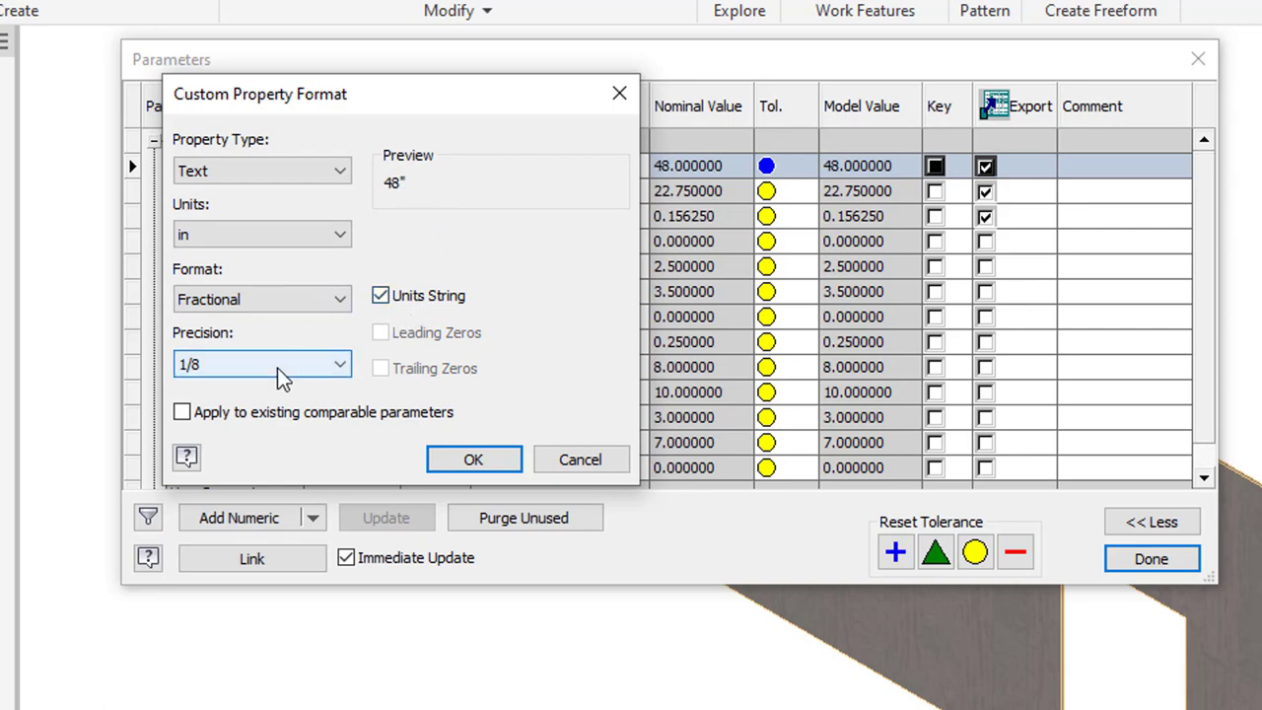
{"action": "left_click", "coordinate": [339, 365]}
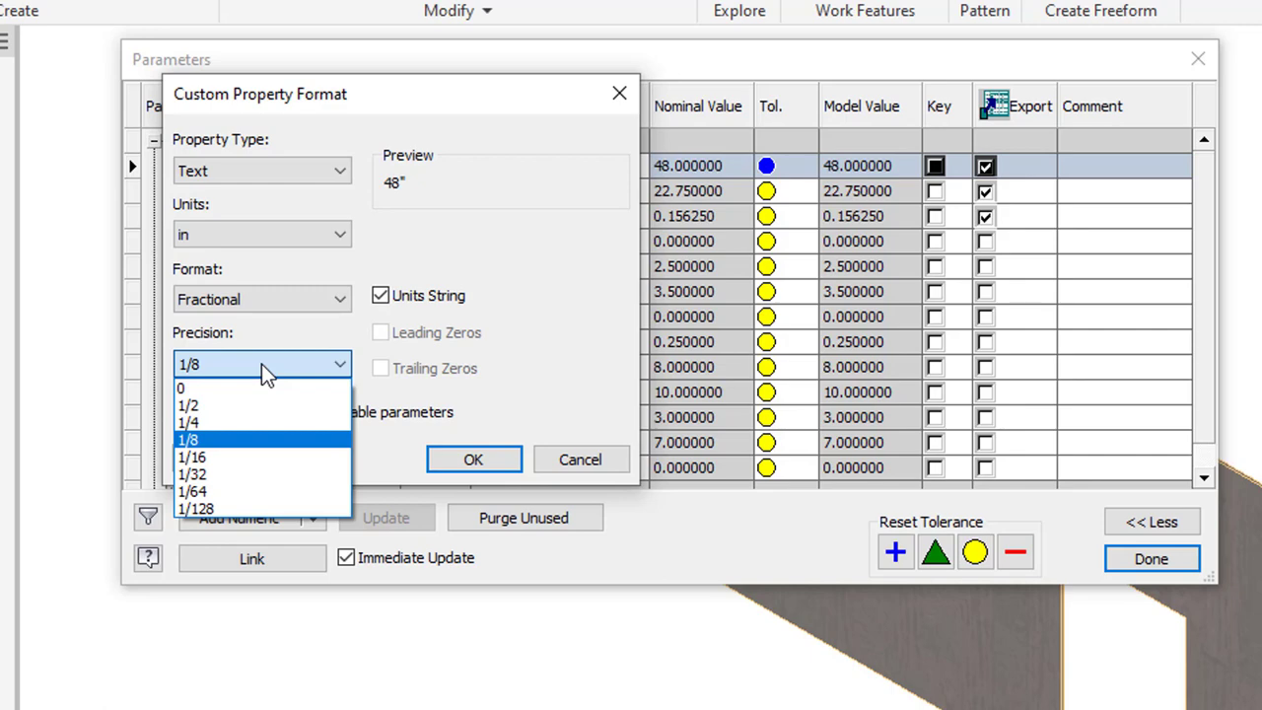
{"action": "mouse_move", "coordinate": [247, 473]}
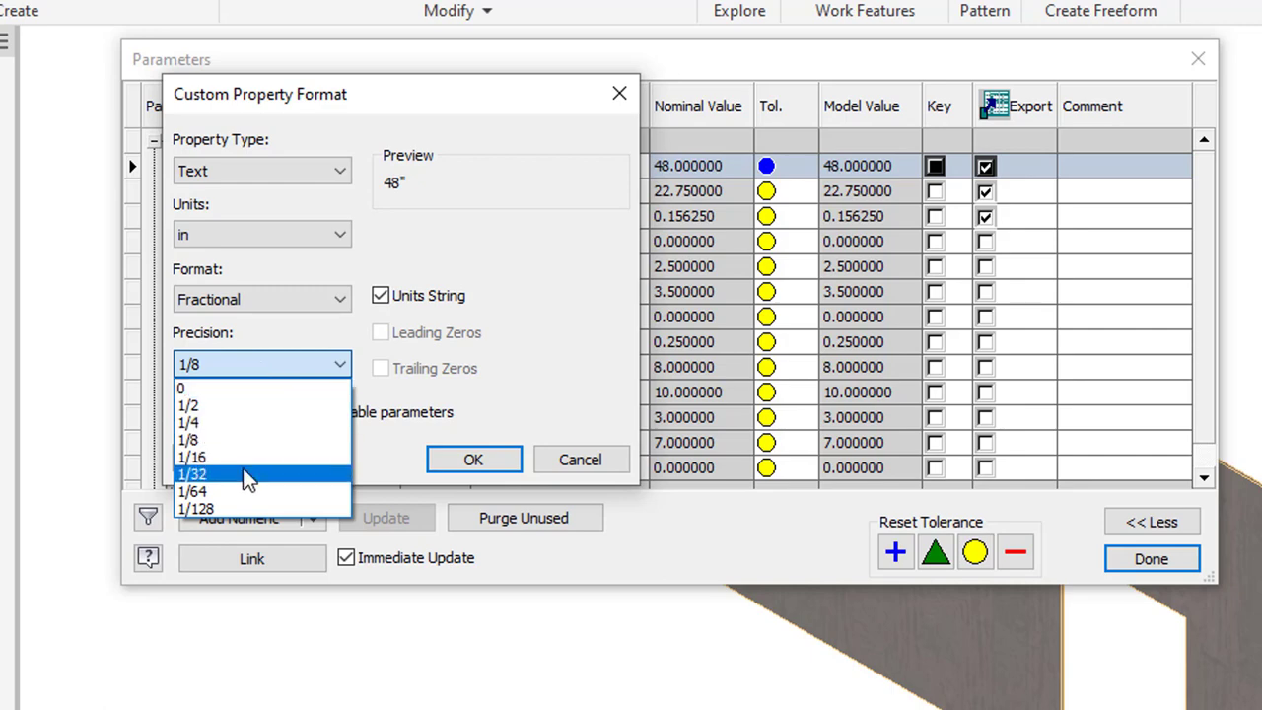
{"action": "left_click", "coordinate": [193, 473]}
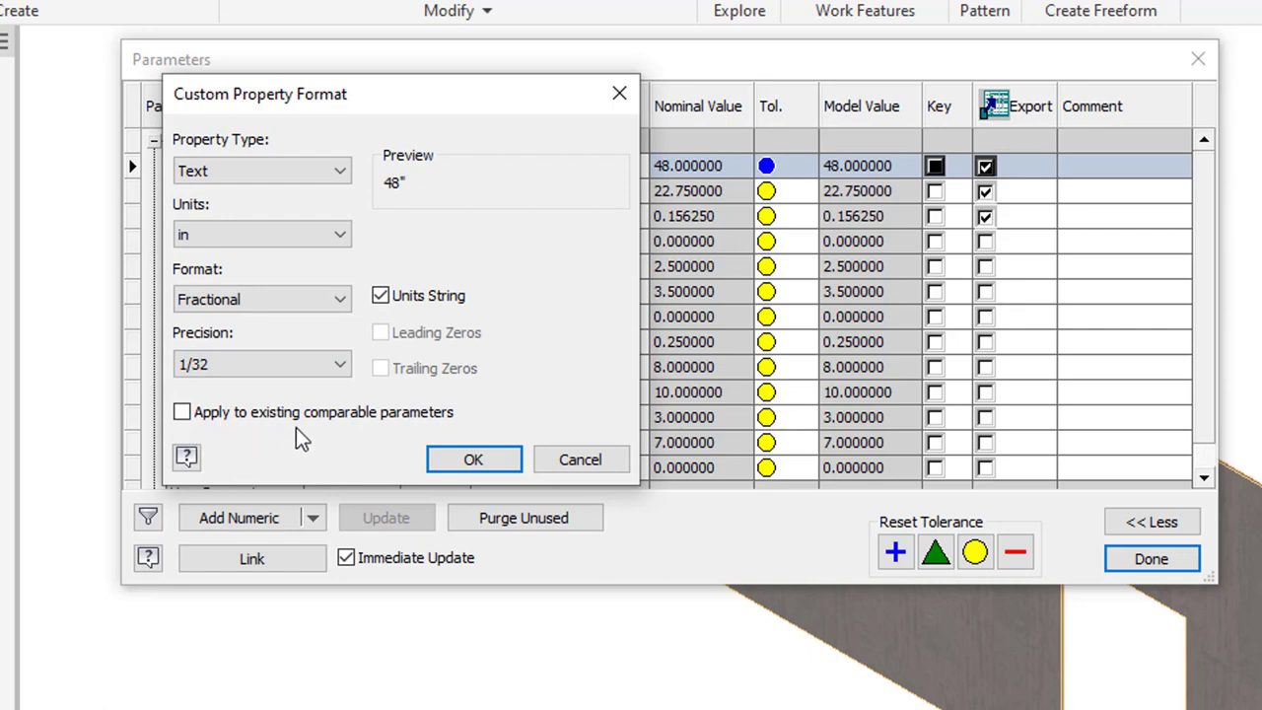
{"action": "mouse_move", "coordinate": [375, 441]}
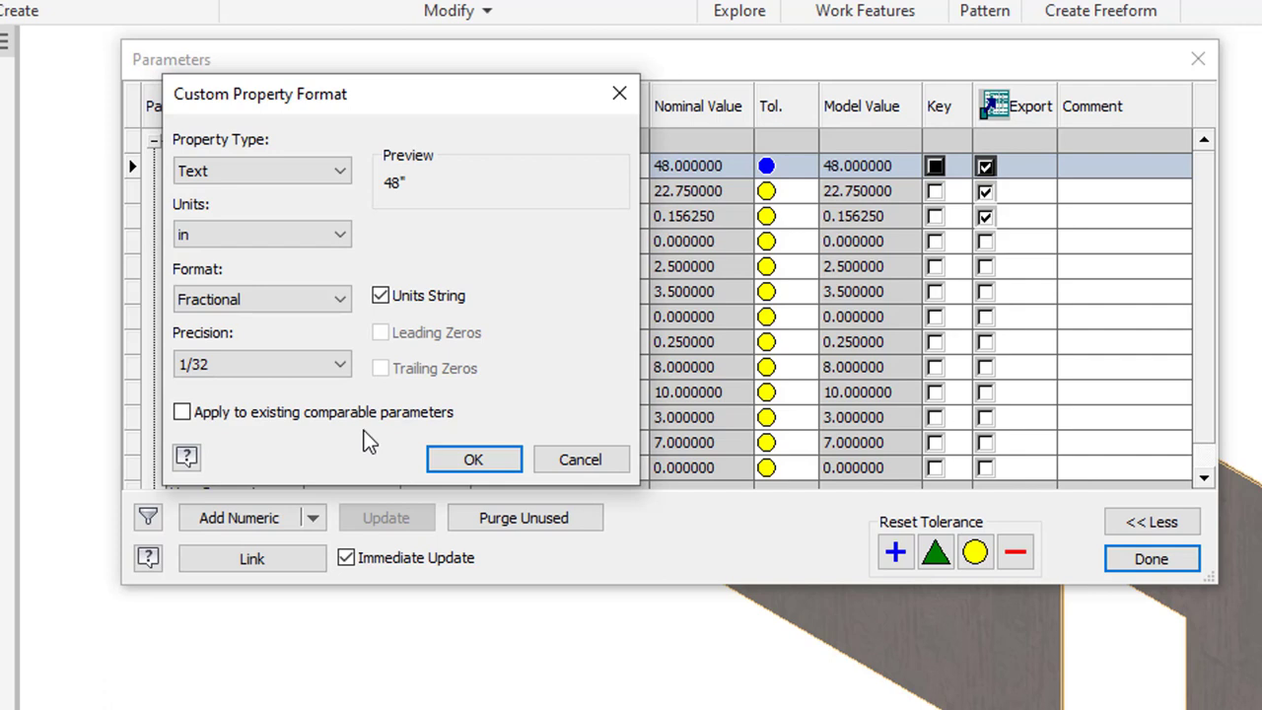
{"action": "left_click", "coordinate": [181, 412]}
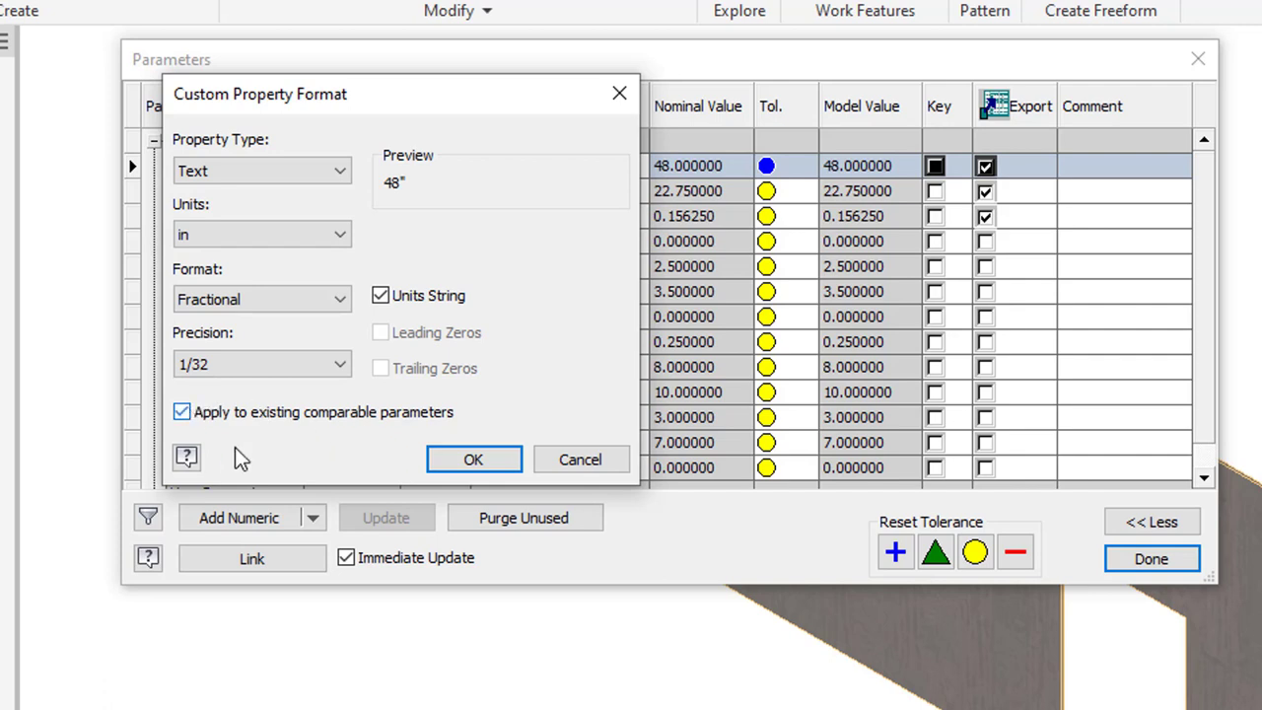
{"action": "left_click", "coordinate": [473, 459]}
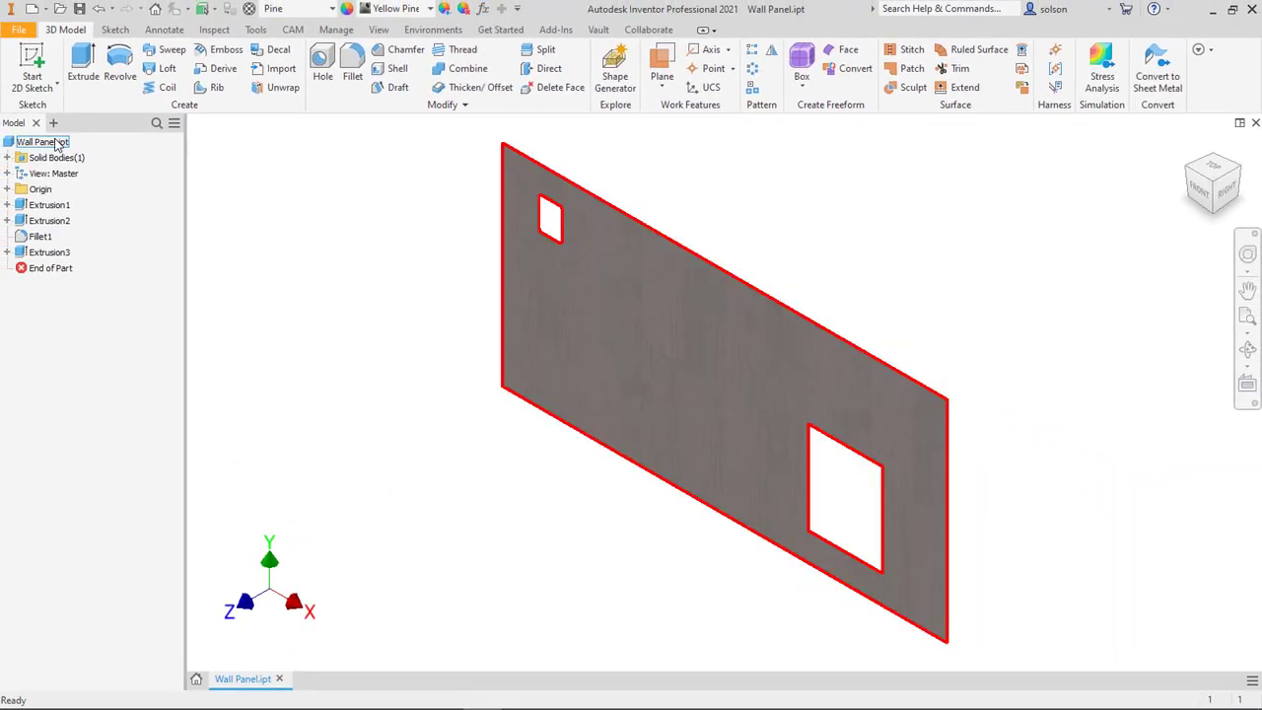
- Show Wall Panel.ipt's custom iProperties listing Length 48", THK 5/32" and Width 22 3/4"
{"action": "right_click", "coordinate": [40, 142]}
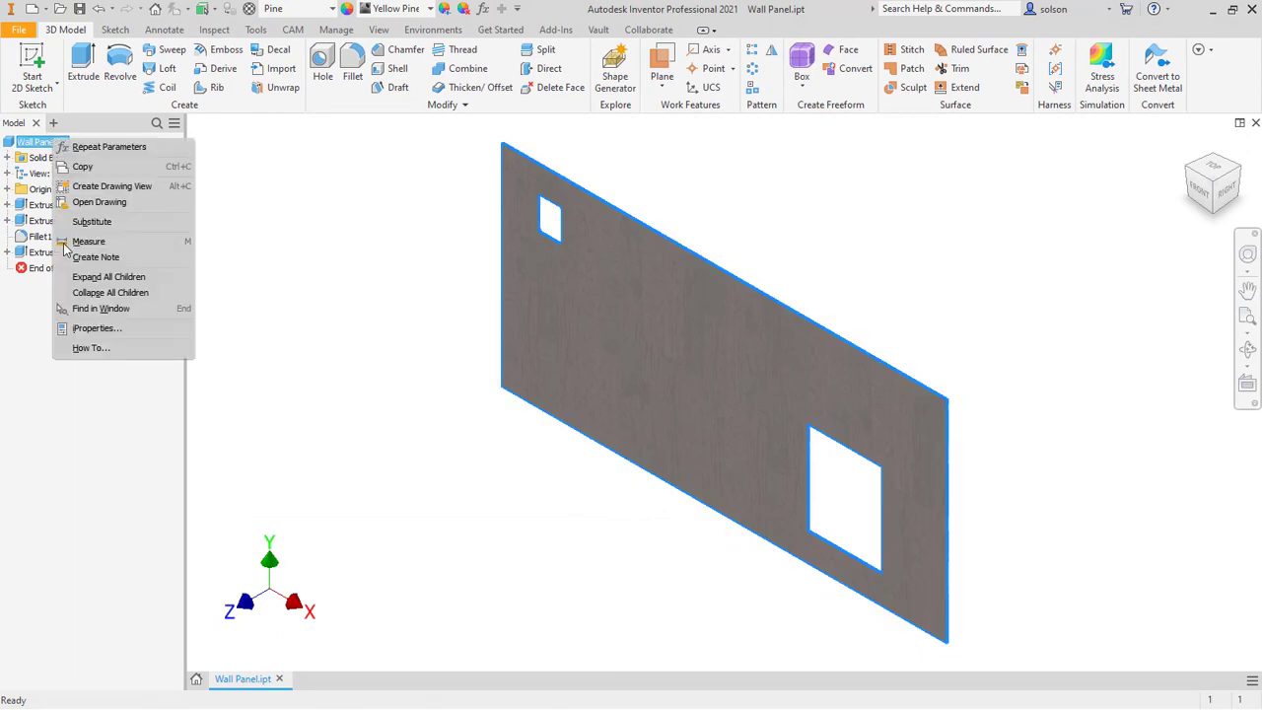
{"action": "left_click", "coordinate": [97, 327]}
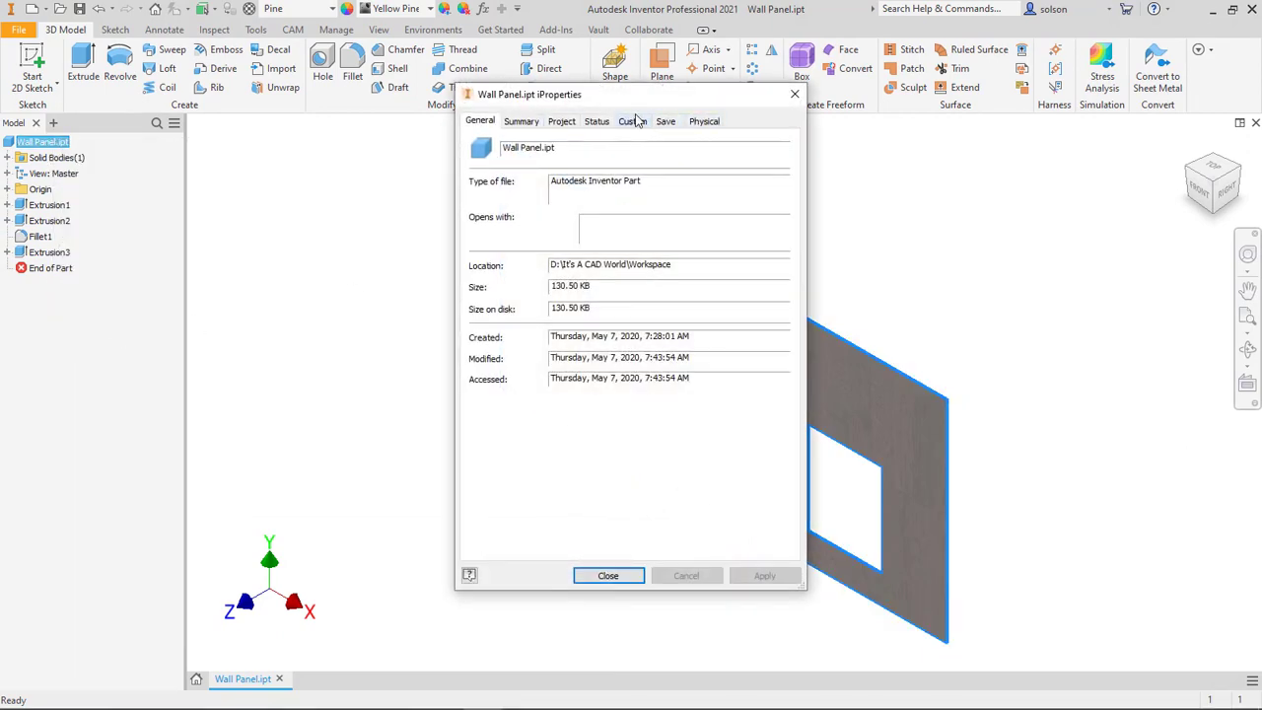
{"action": "left_click", "coordinate": [626, 120]}
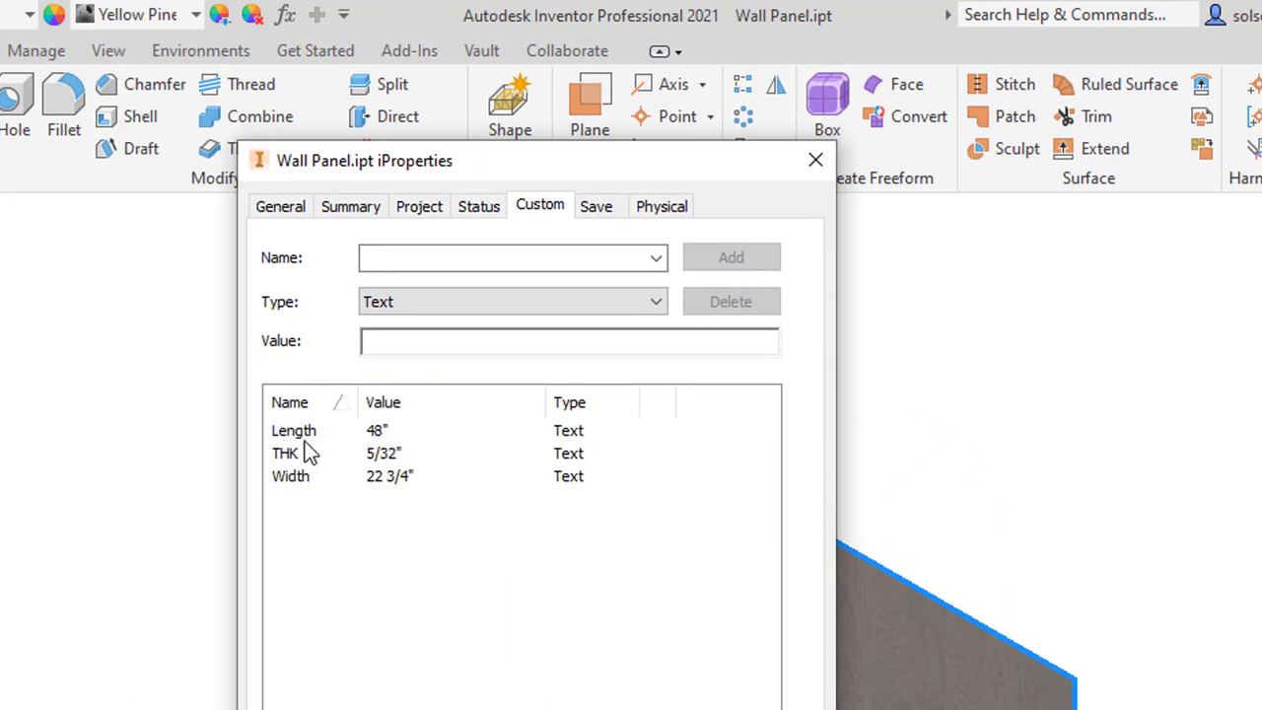
{"action": "mouse_move", "coordinate": [314, 481]}
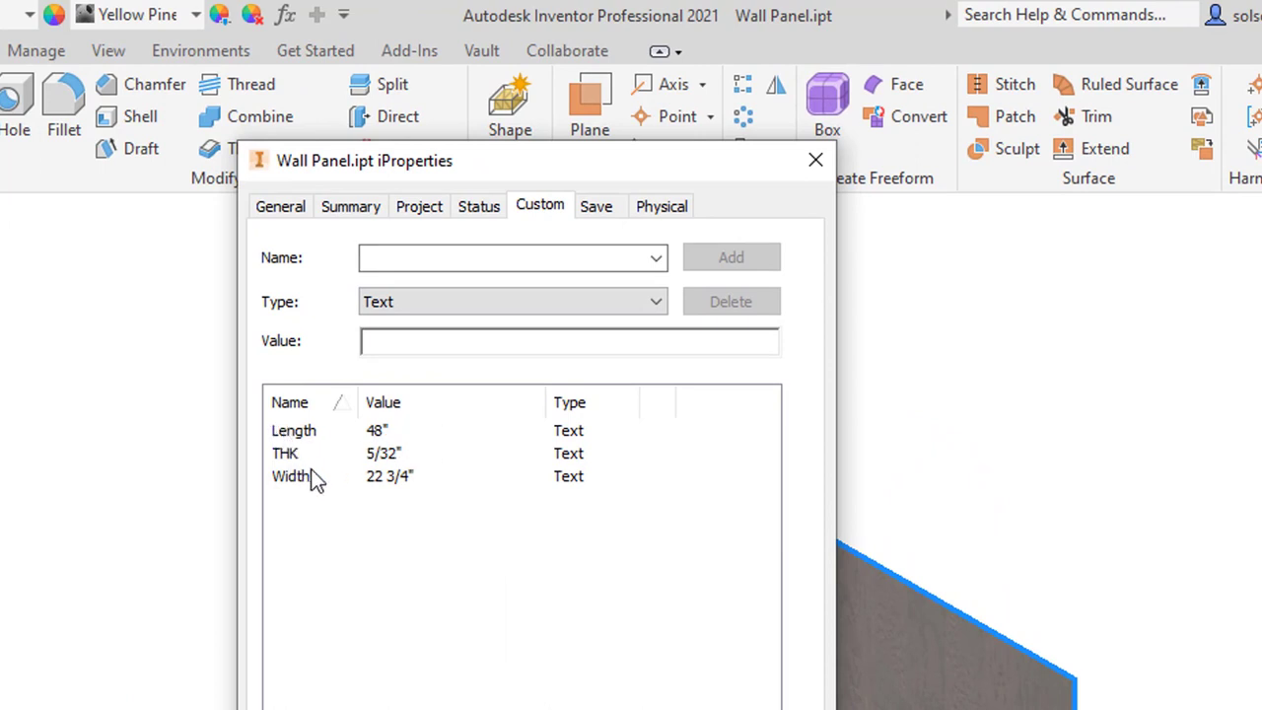
{"action": "mouse_move", "coordinate": [295, 501]}
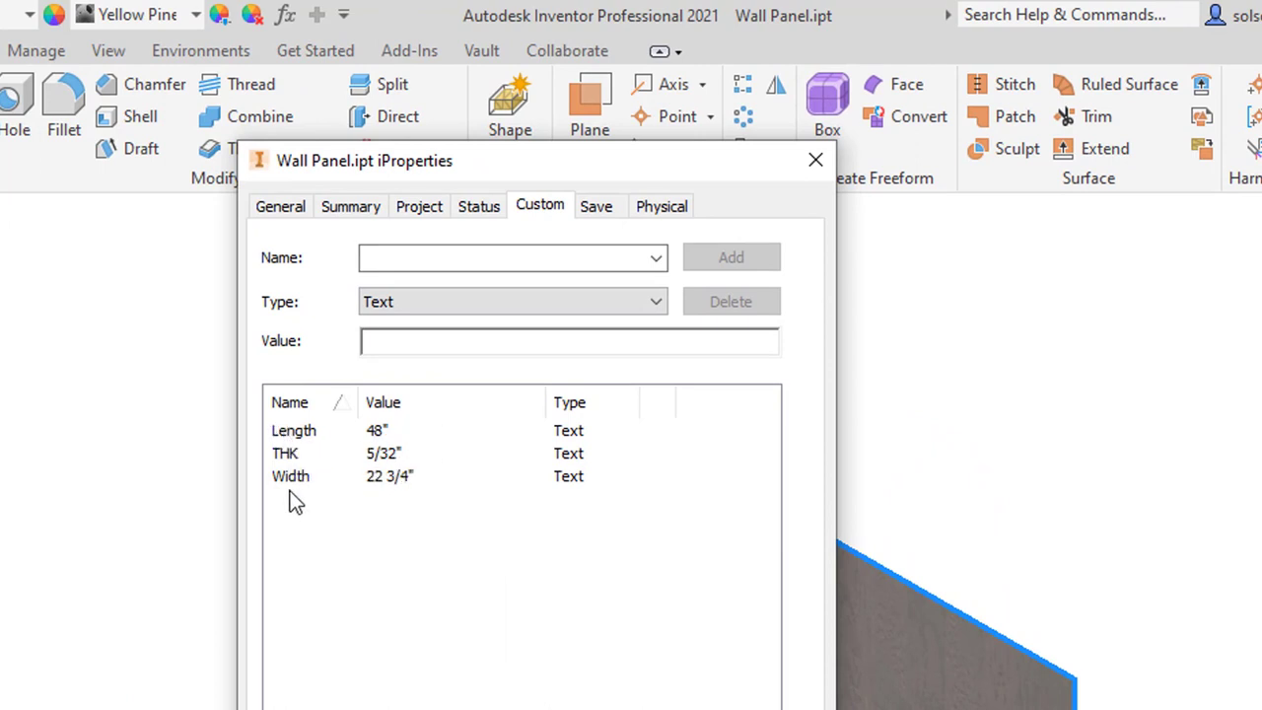
{"action": "mouse_move", "coordinate": [382, 497]}
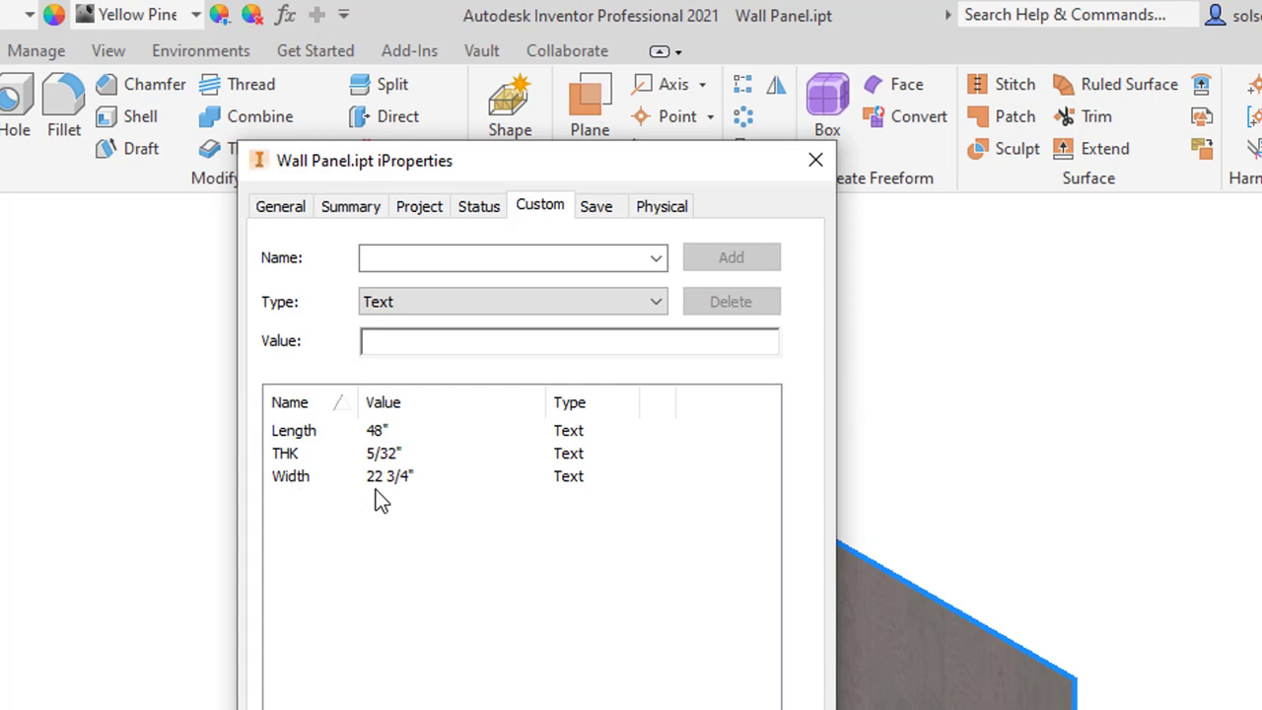
{"action": "mouse_move", "coordinate": [414, 497]}
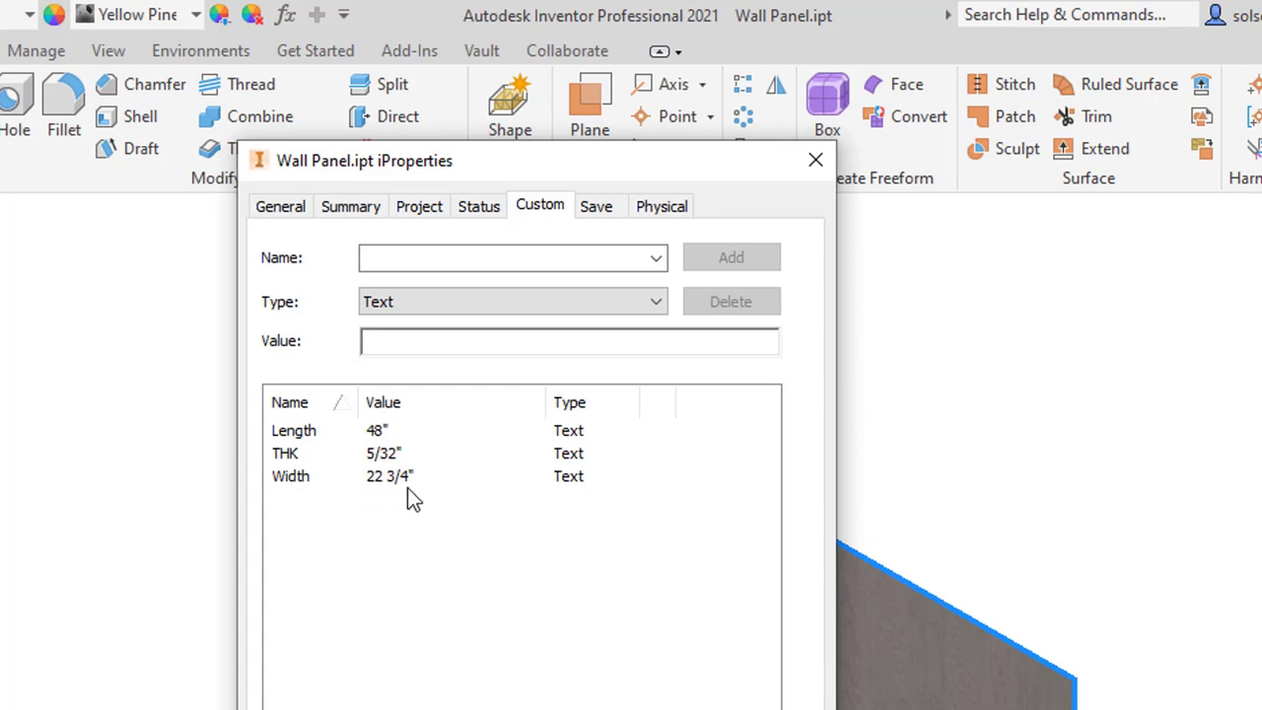
{"action": "mouse_move", "coordinate": [424, 450]}
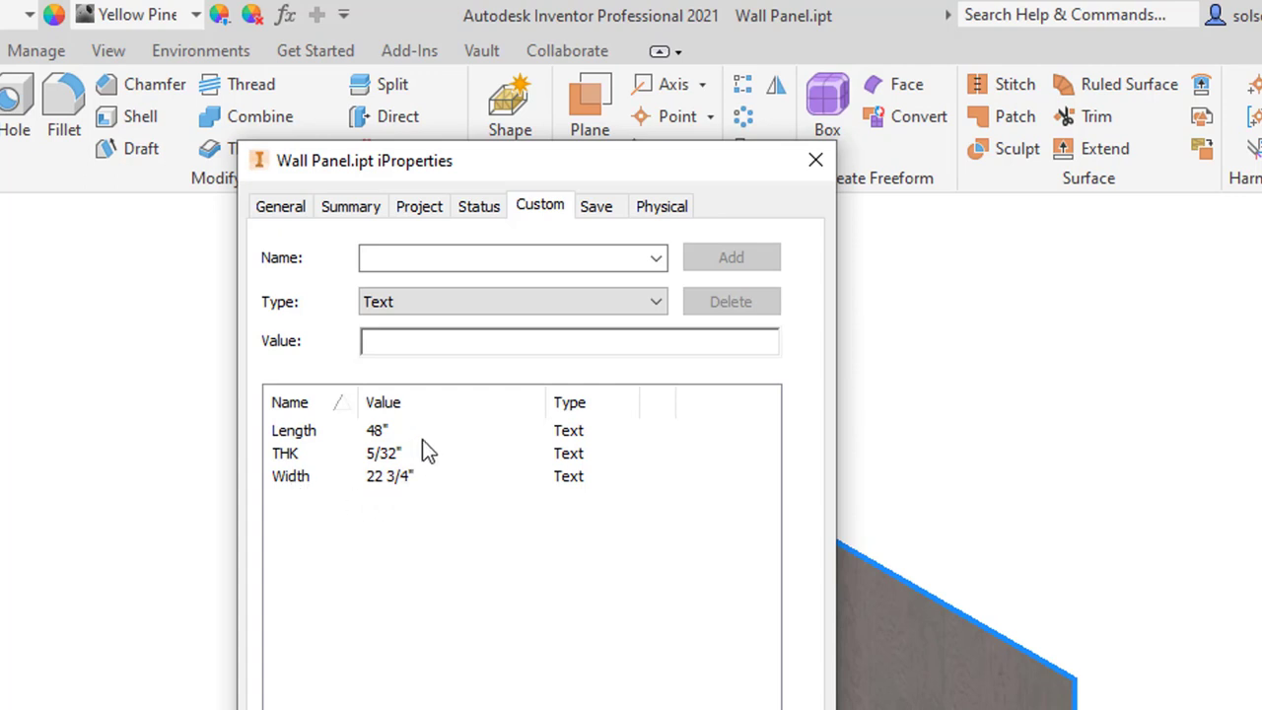
- Enter the Description formula =<THK> Panel, <Width> x <Length> on the Project properties
{"action": "left_click", "coordinate": [418, 207]}
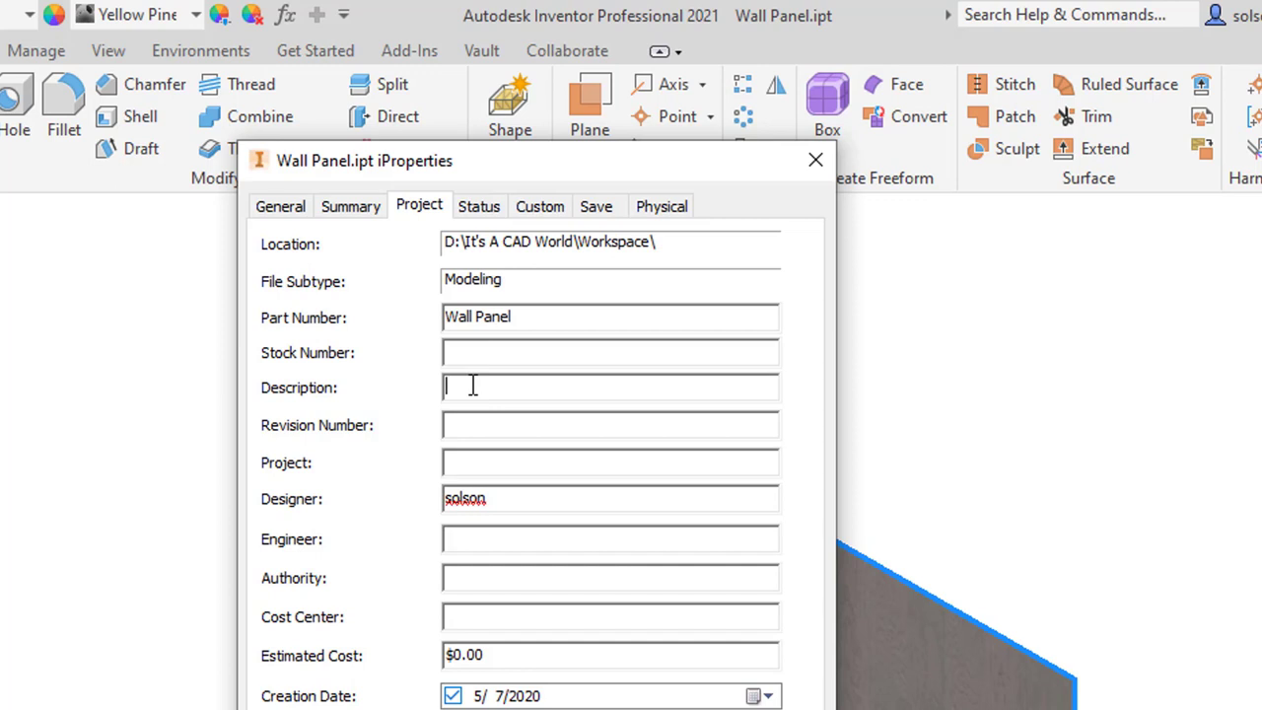
{"action": "type", "text": "="}
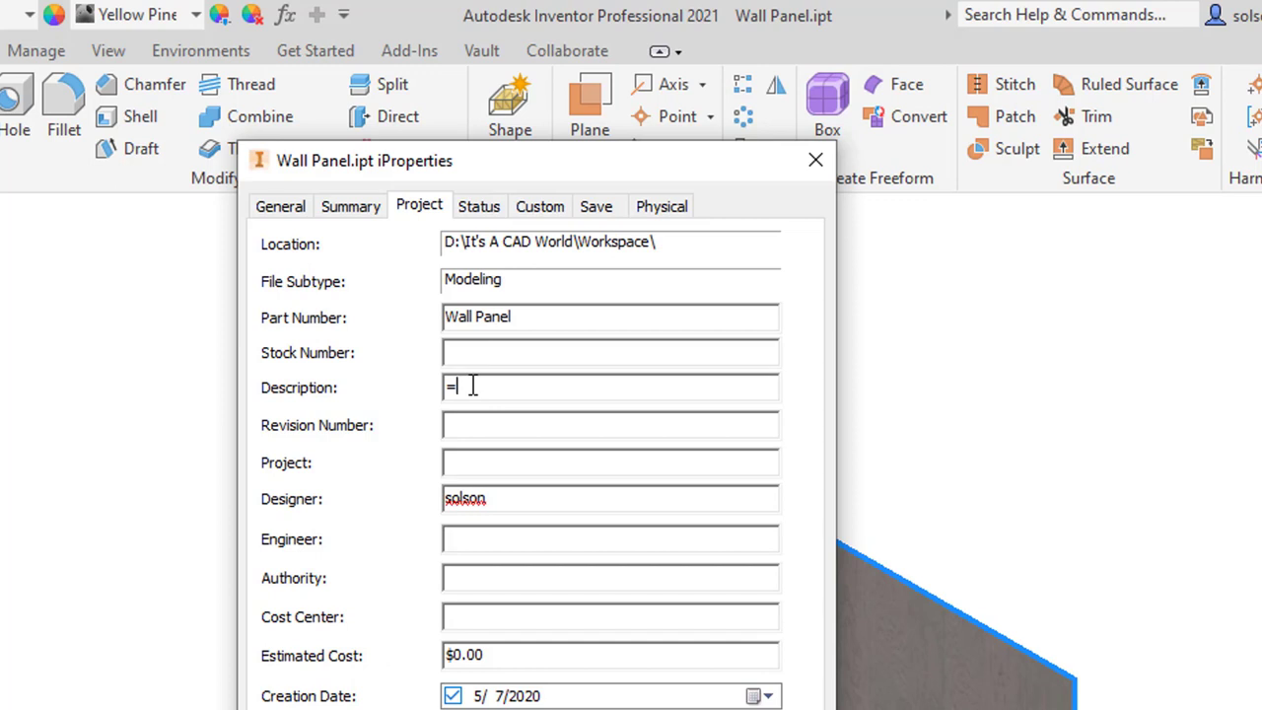
{"action": "type", "text": "<Th"}
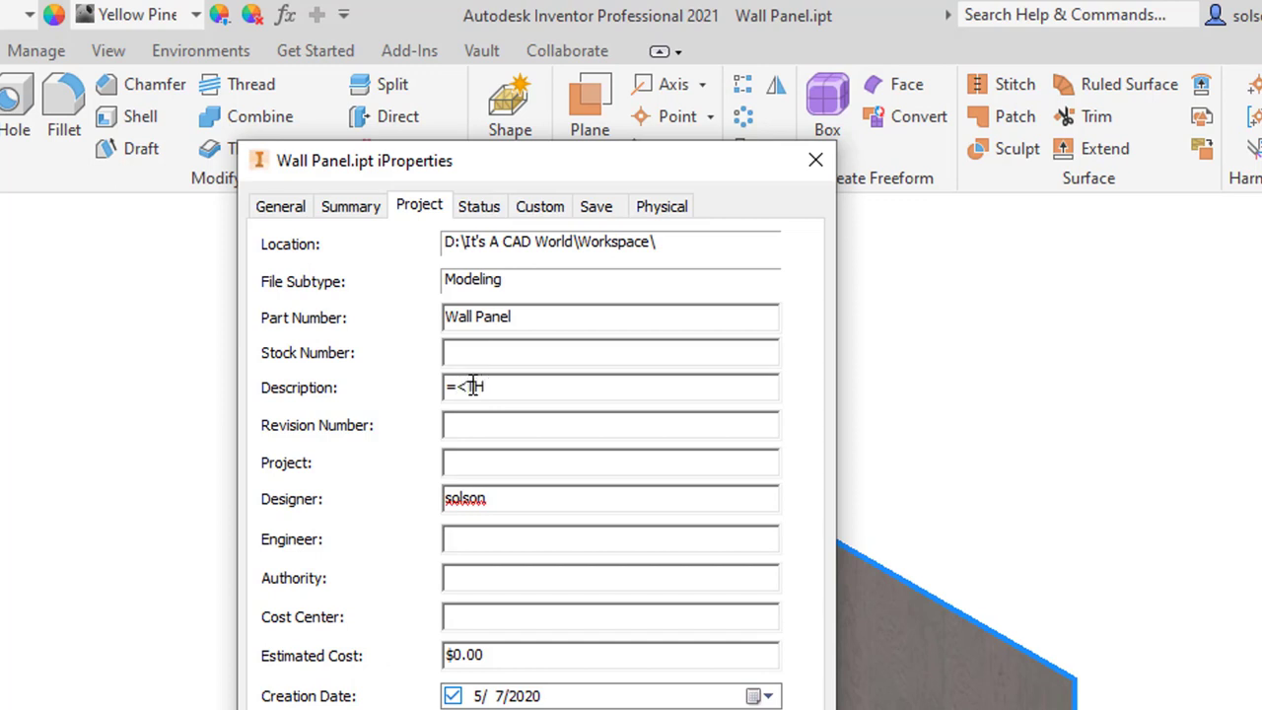
{"action": "type", "text": "K>"}
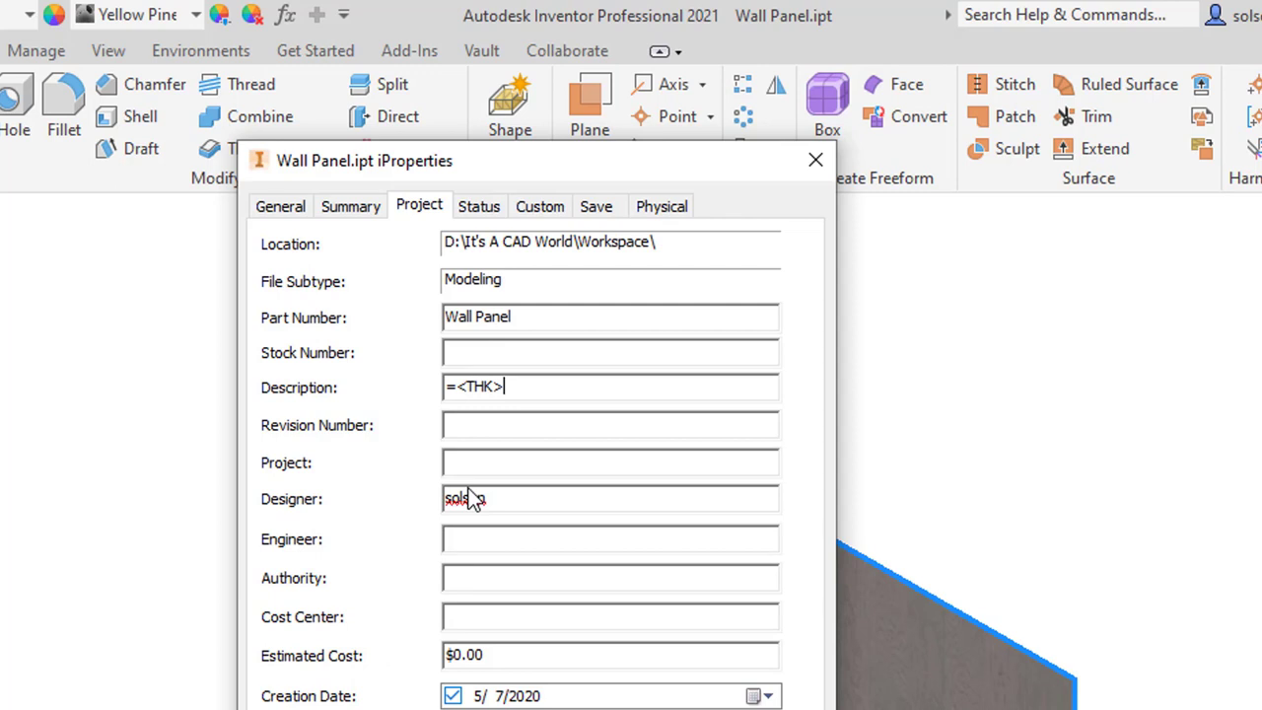
{"action": "type", "text": "Panel"}
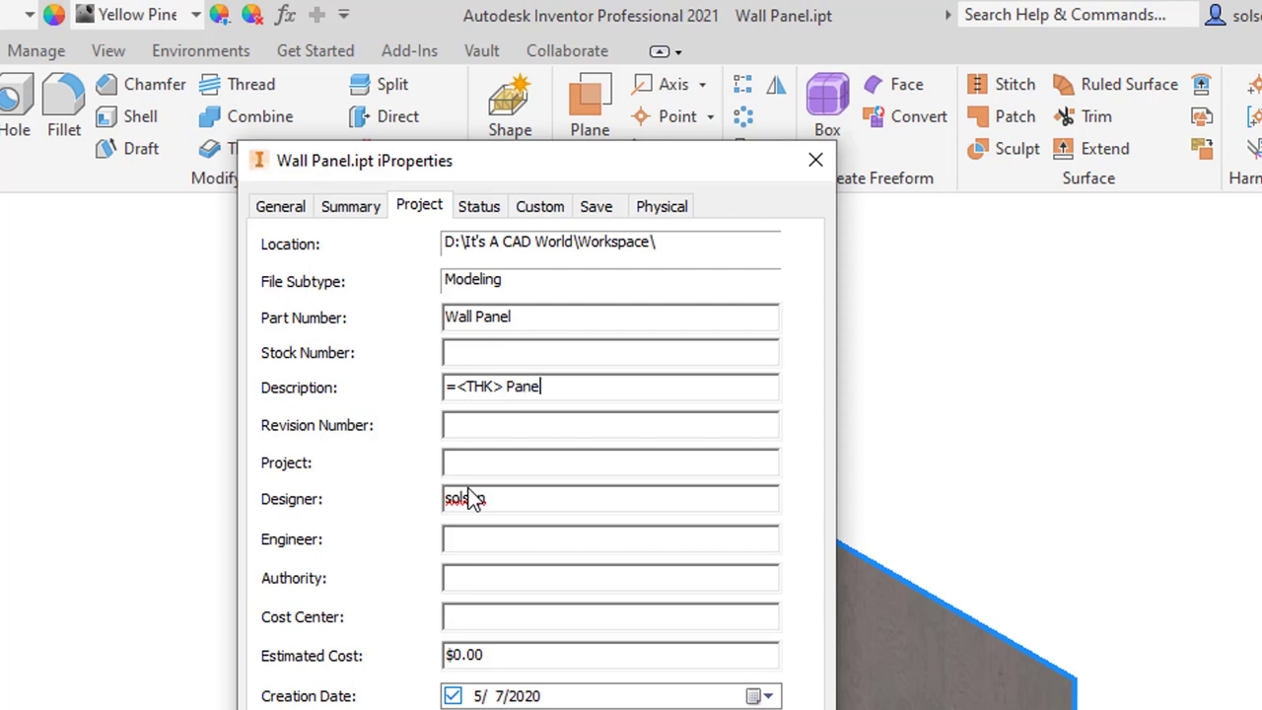
{"action": "type", "text": "l, <"}
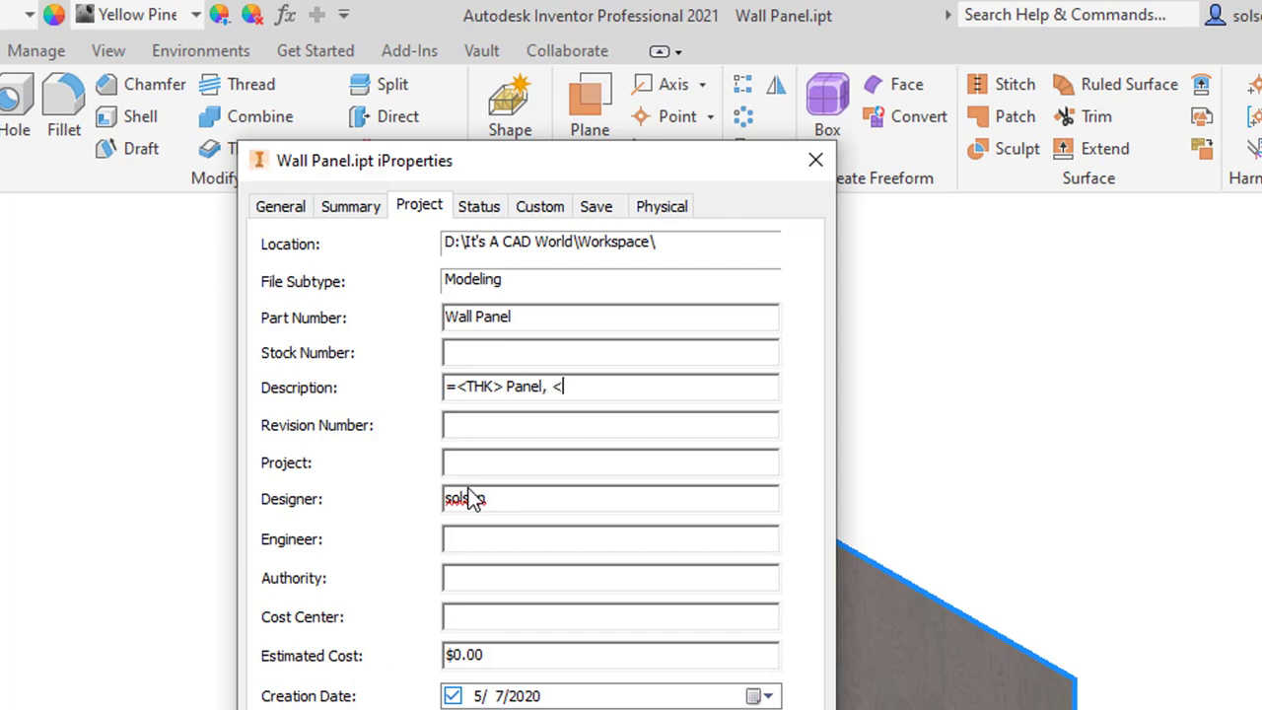
{"action": "type", "text": "Wid"}
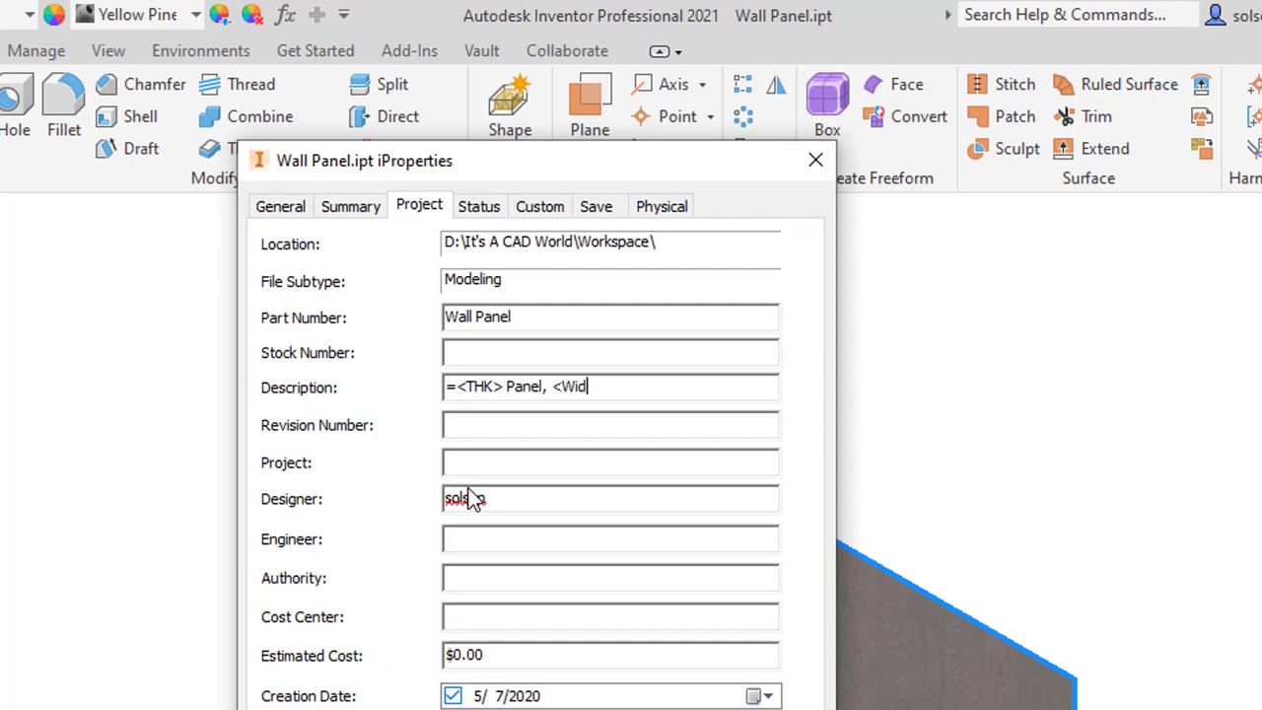
{"action": "type", "text": "th>"}
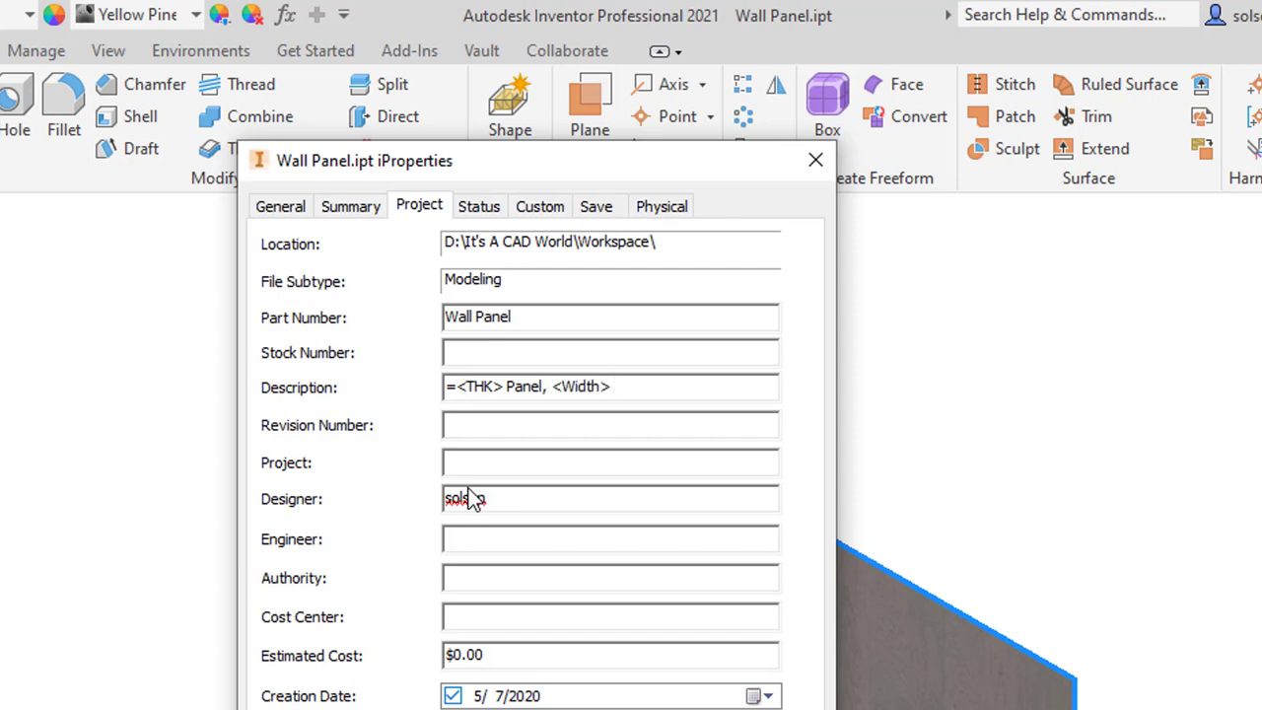
{"action": "type", "text": "x <L"}
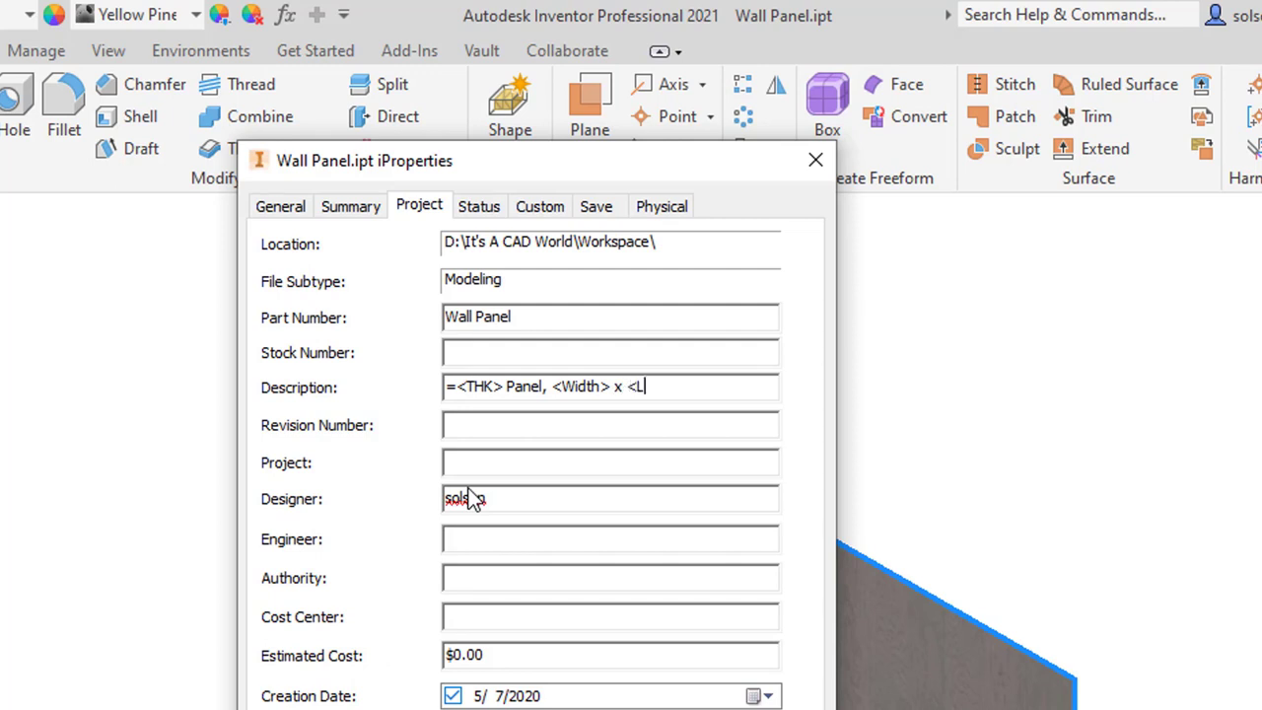
{"action": "type", "text": "ength>"}
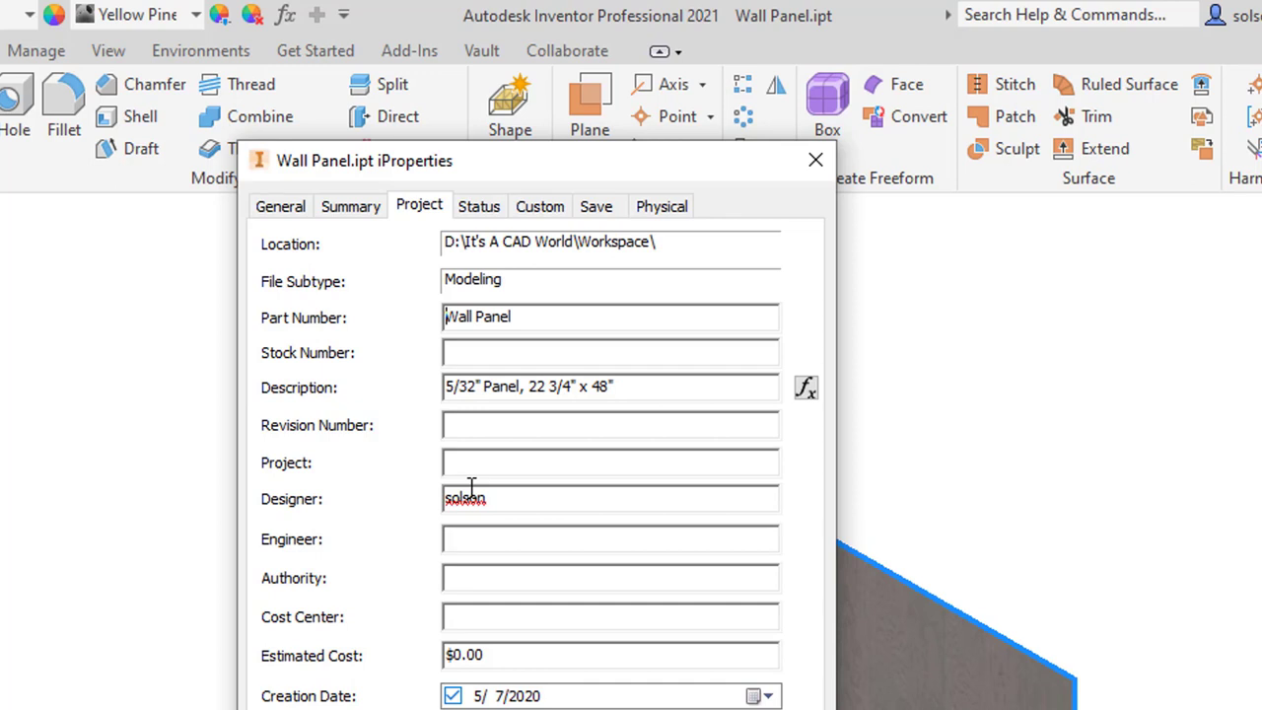
{"action": "mouse_move", "coordinate": [1045, 418]}
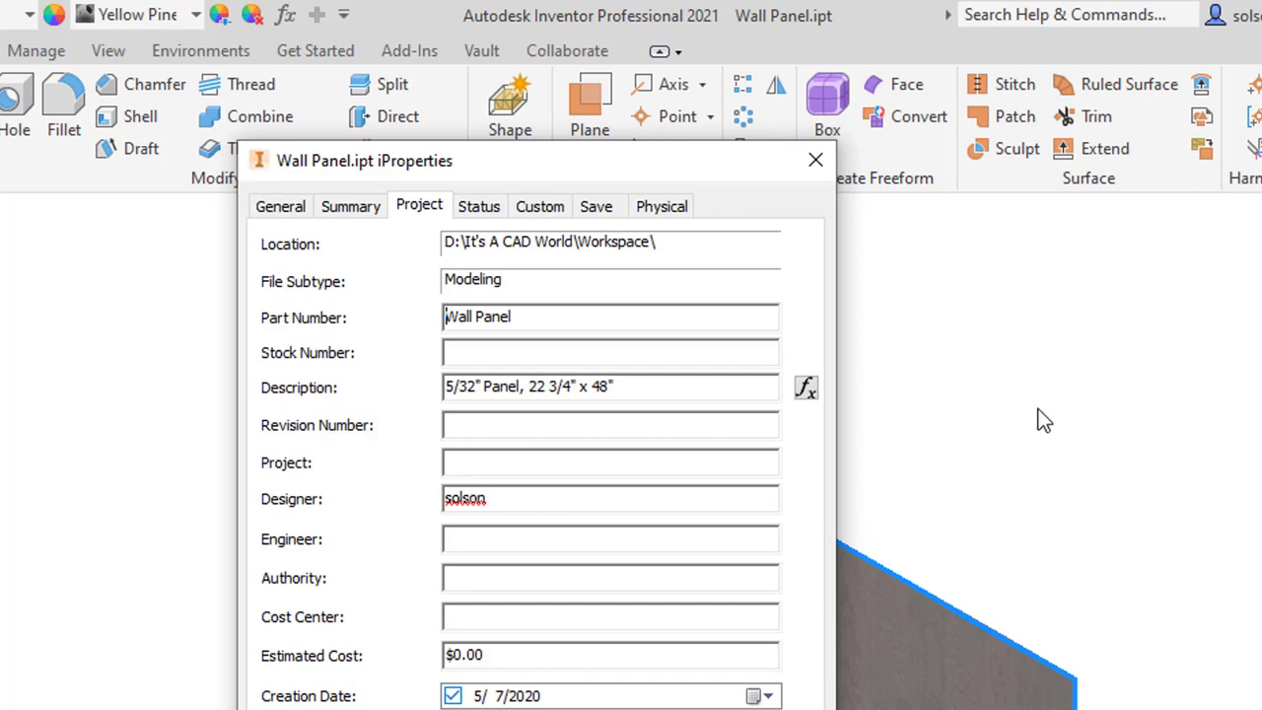
- Toggle the Description via fx between its formula and the evaluated 5/32" Panel, 22 3/4" x 48"
{"action": "left_click", "coordinate": [804, 387]}
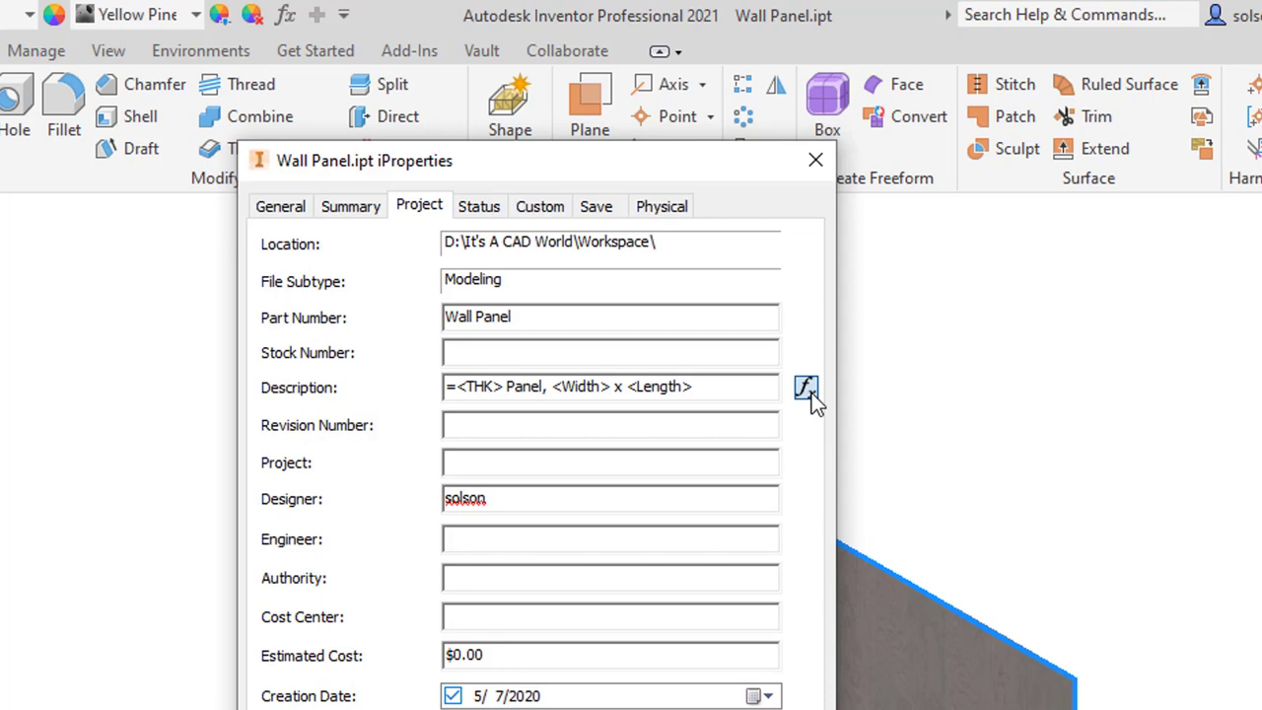
{"action": "left_click", "coordinate": [807, 387]}
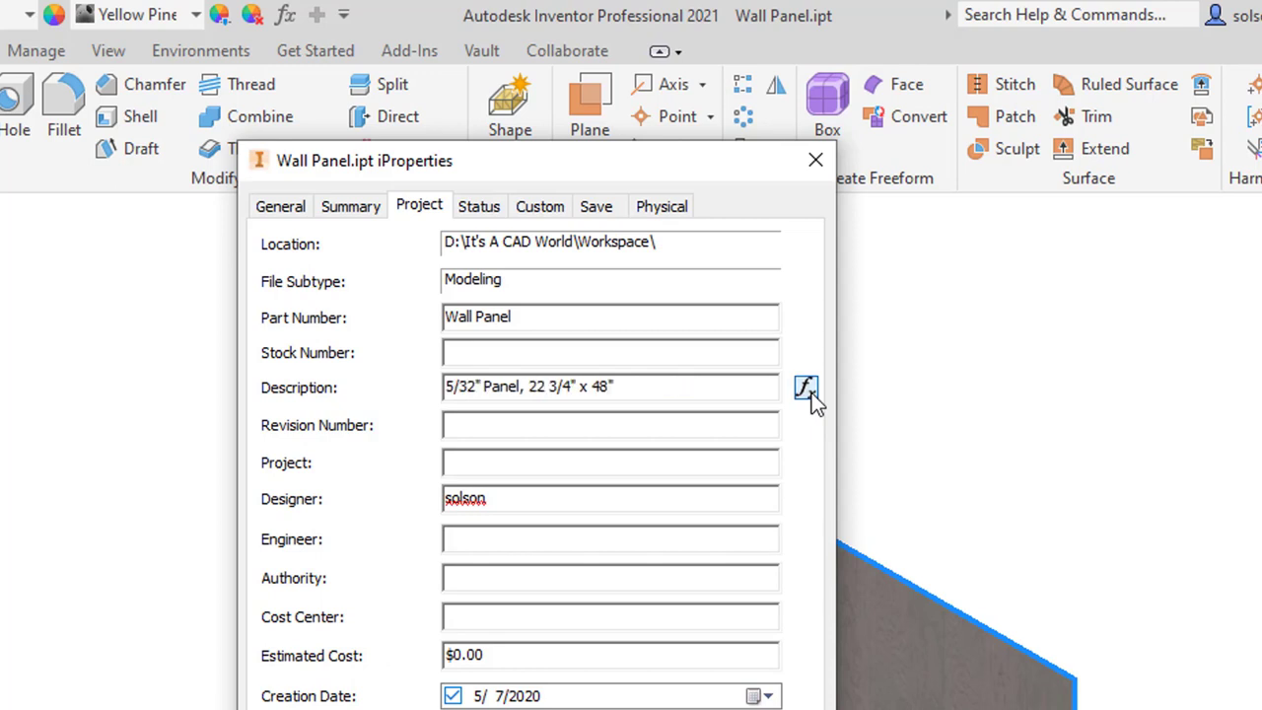